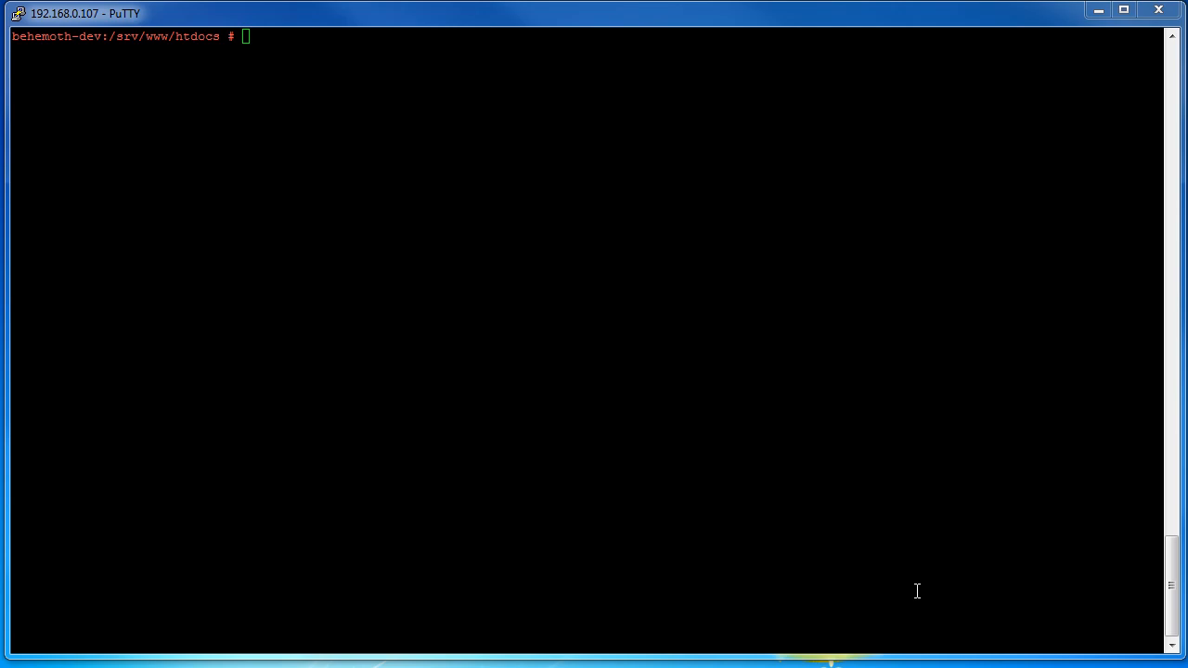
mouse_move(114, 37)
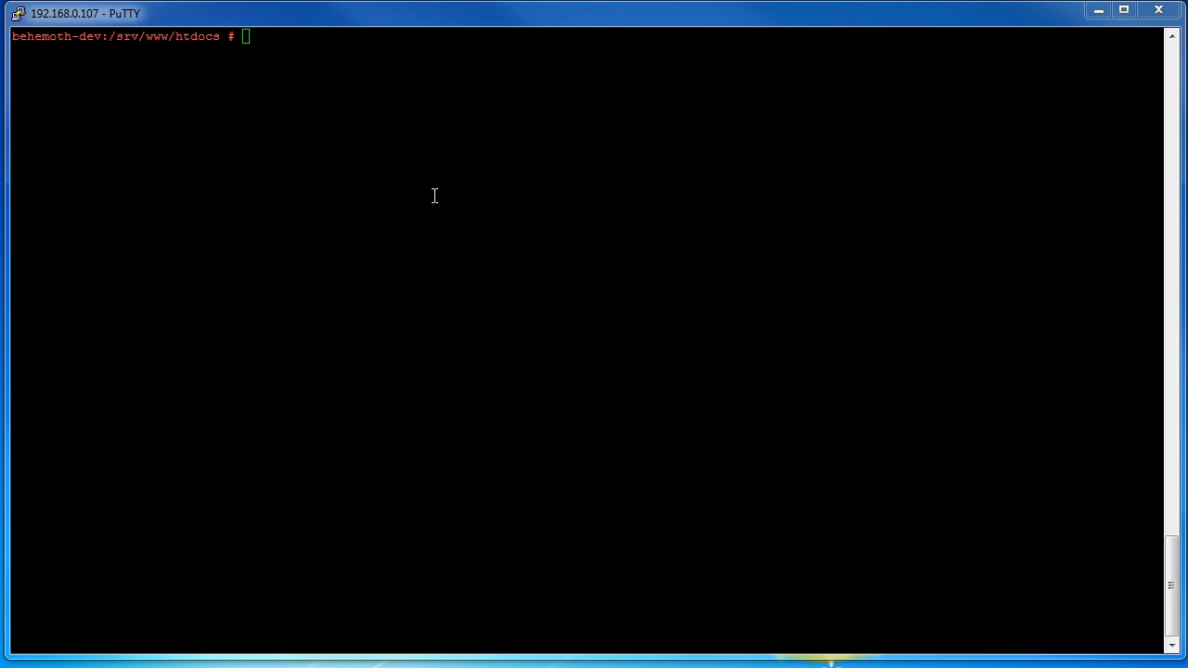
mouse_move(390, 222)
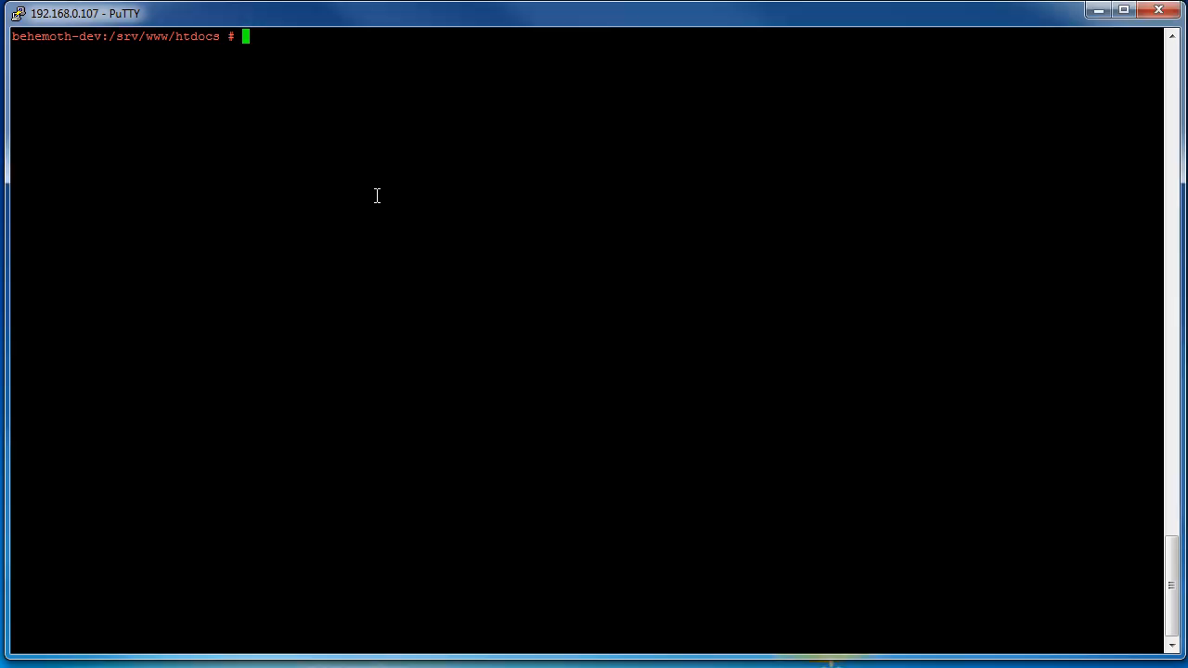
mouse_move(119, 58)
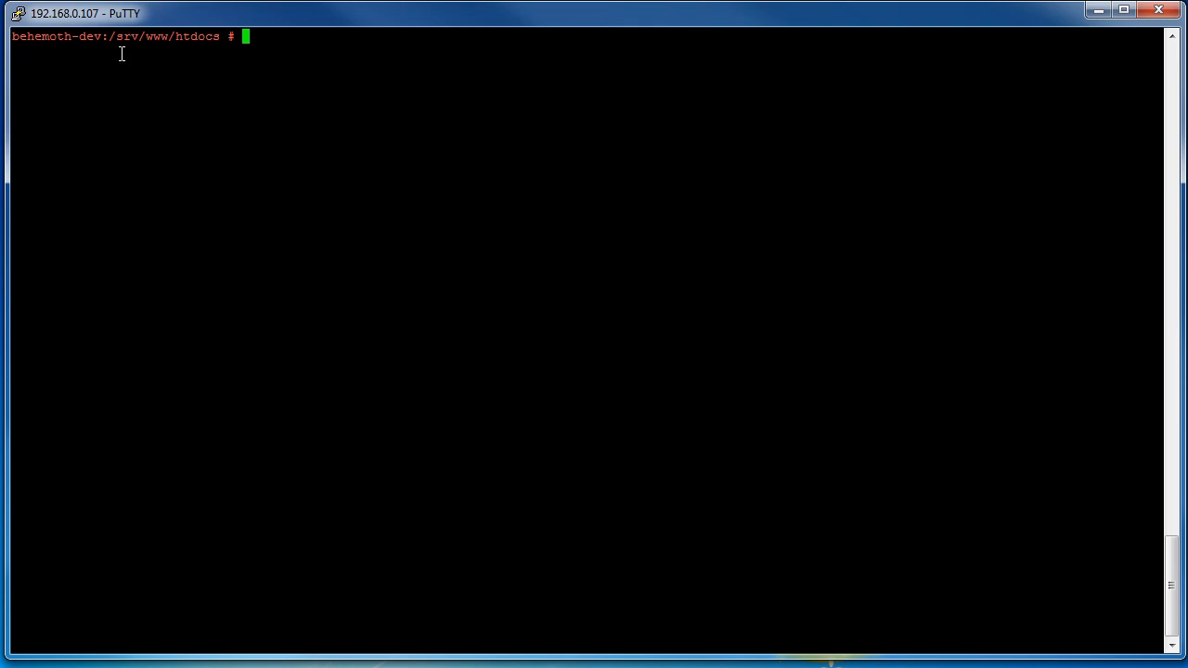
mouse_move(190, 70)
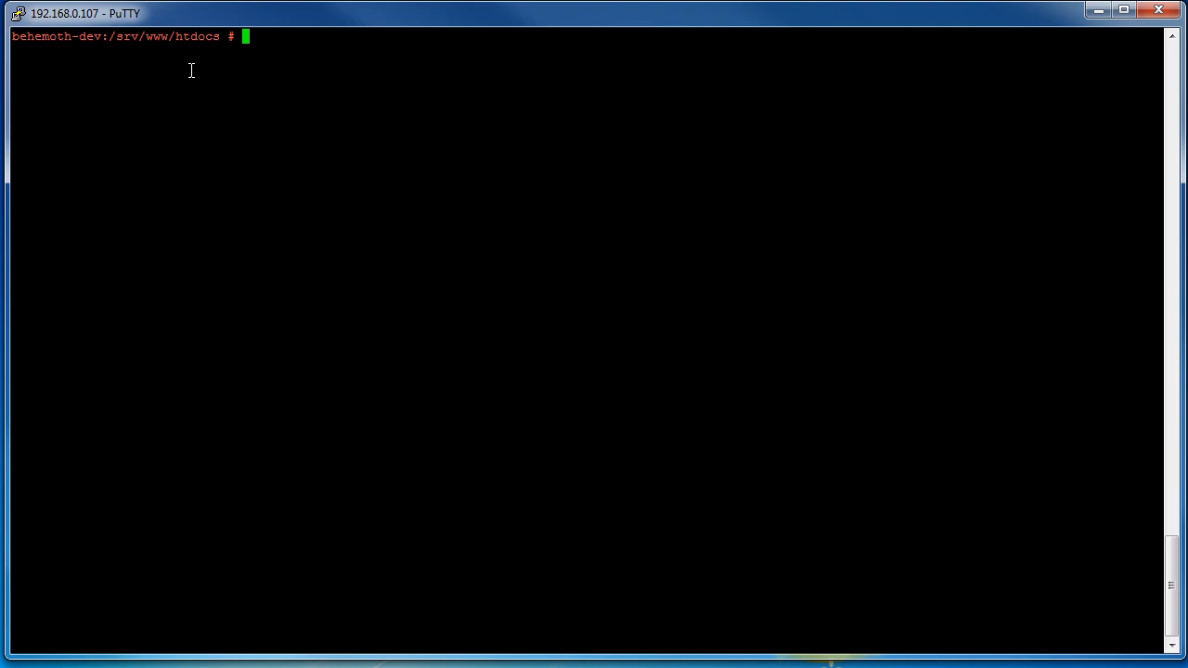
Step: Edit index.html in vim so the page reads IT WORKS and save it
text(vim index.html)
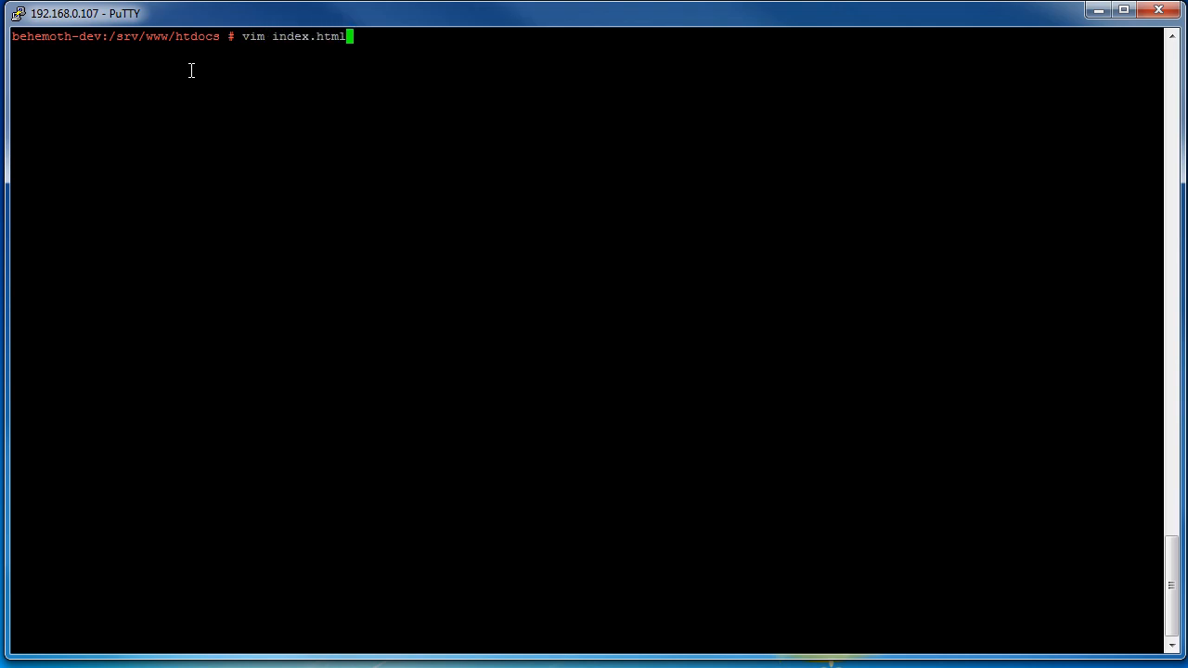
text(IT WOR)
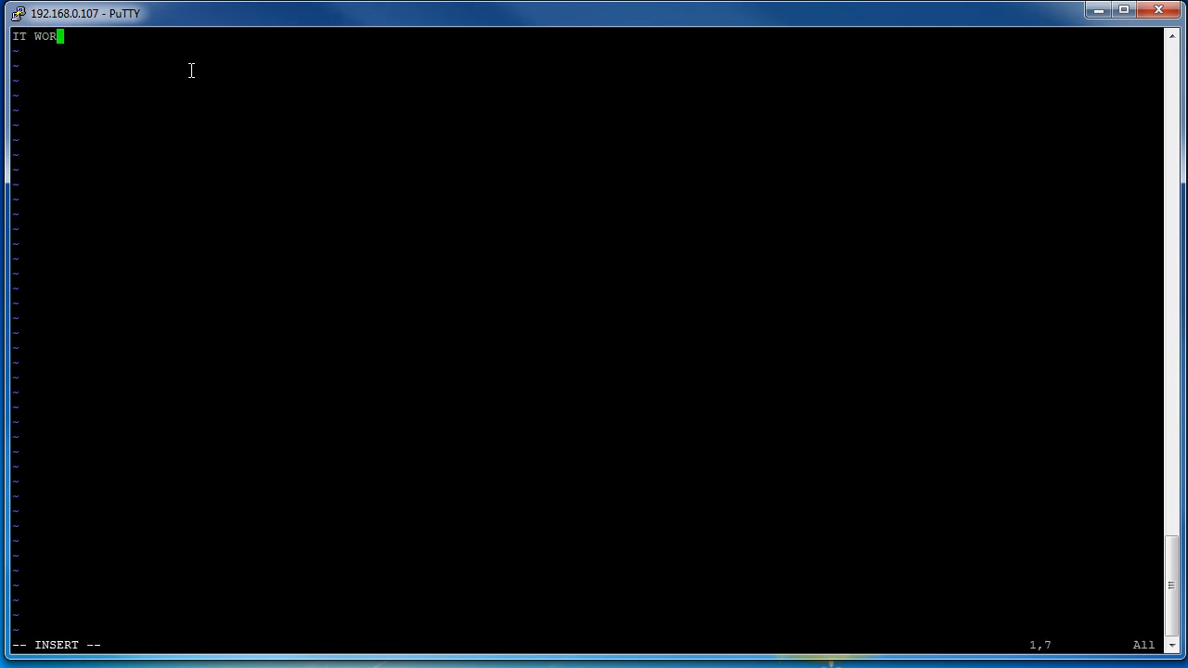
text(KS)
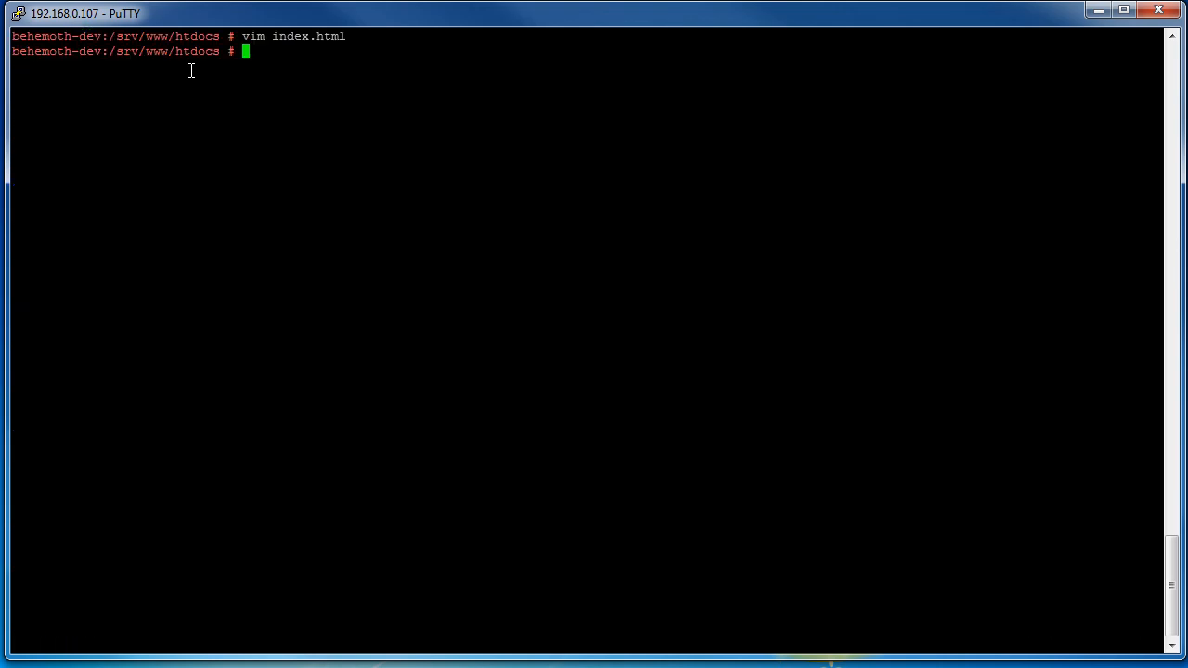
Step: Restart Apache via /etc/init.d/apache2 restart and check port 80 with netstat
text(/etc/)
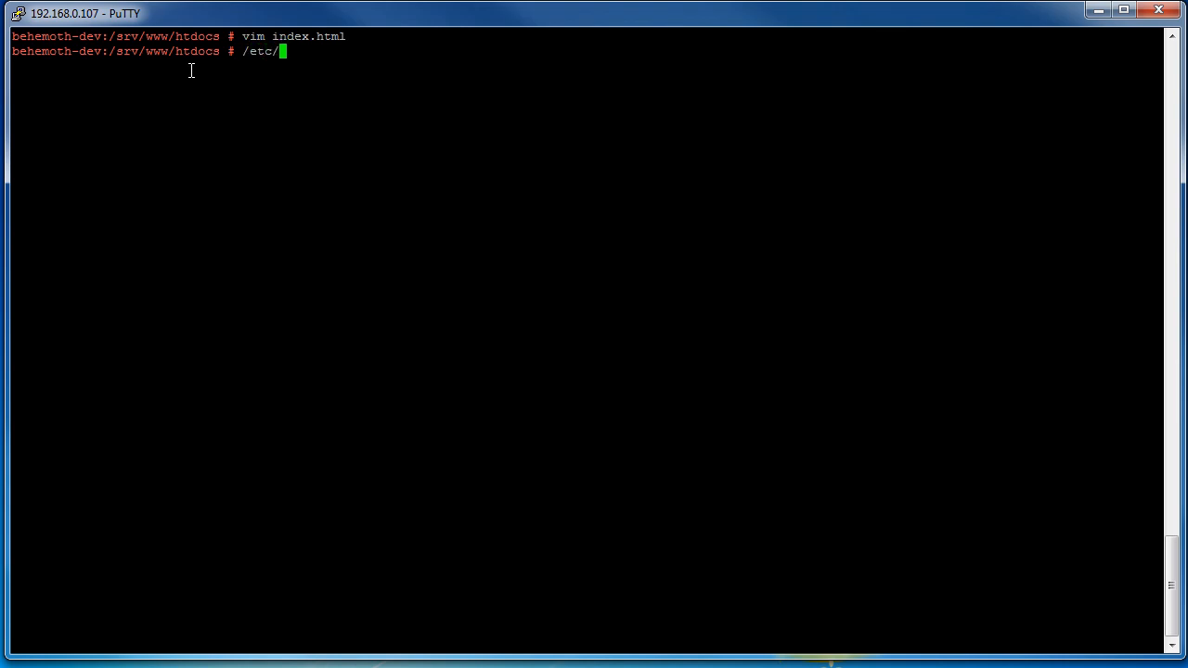
text(init.d/apache)
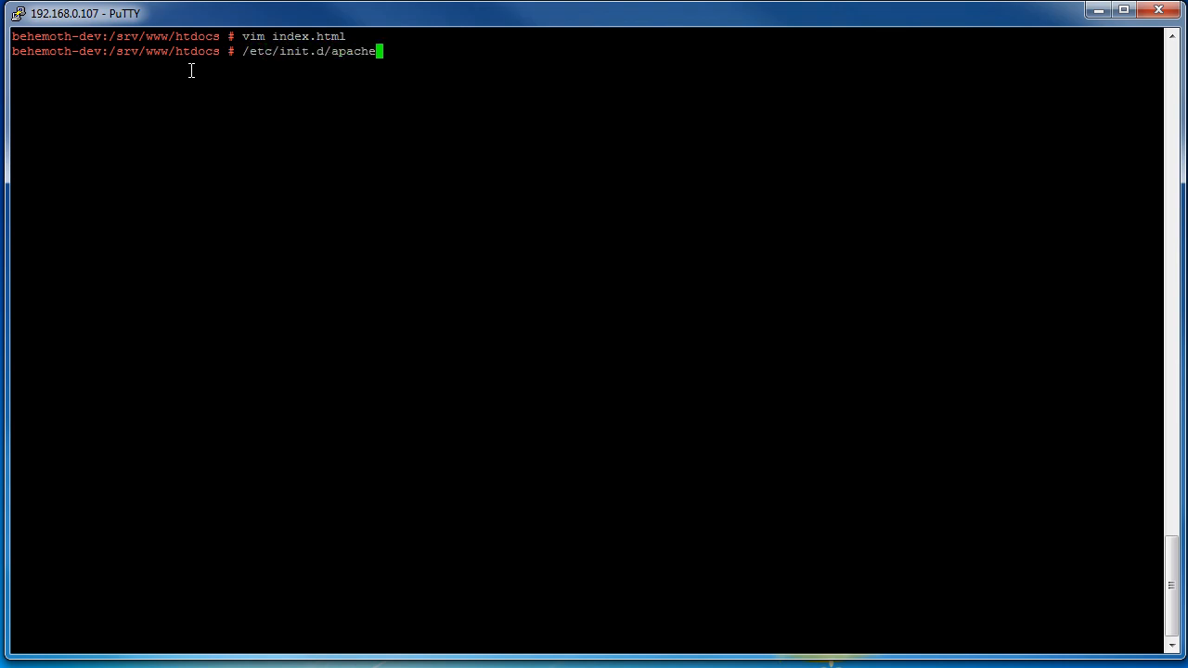
text(2 restart)
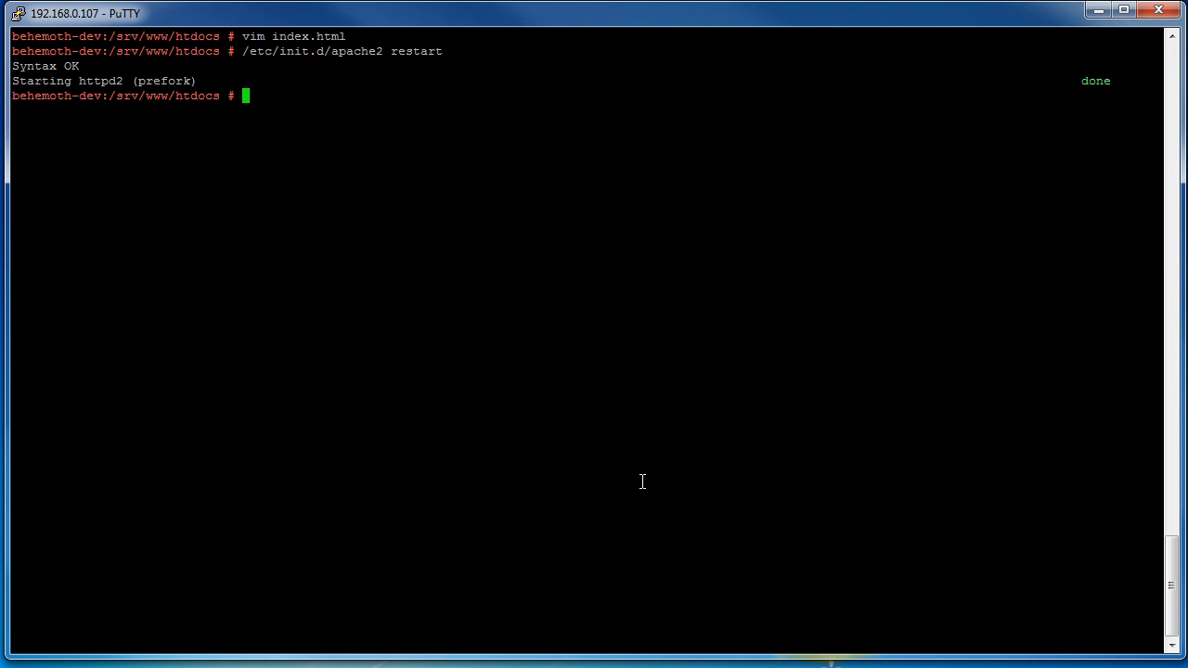
text(nets)
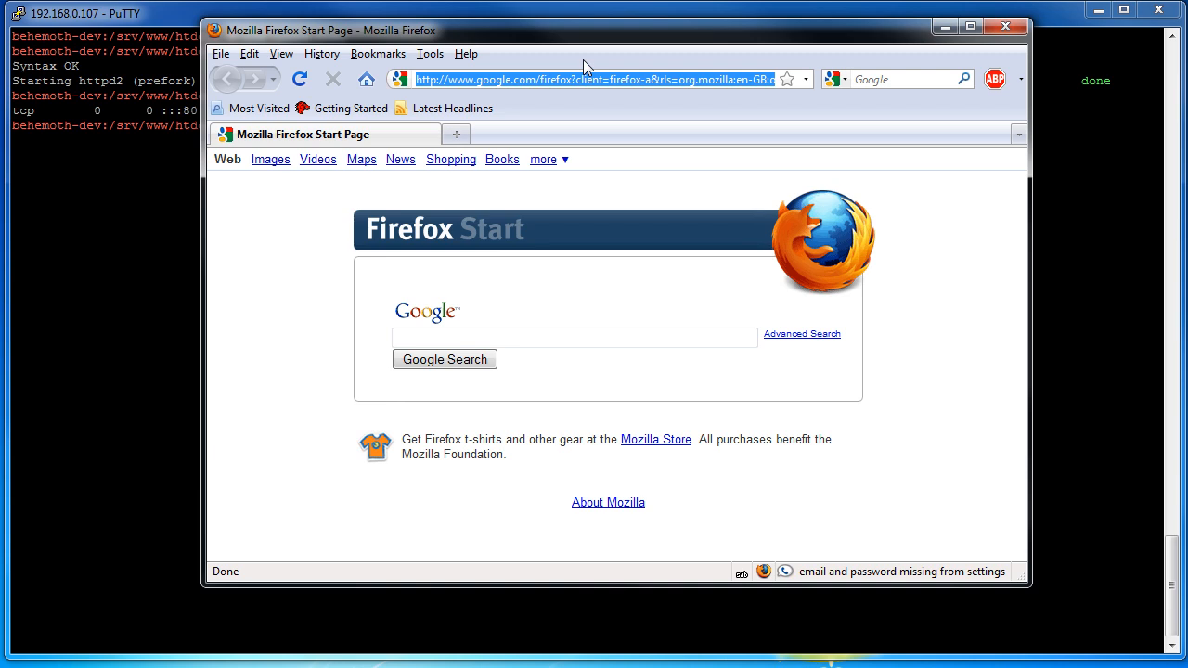
Step: Load the web server's address 192.168.0.107 in Firefox
text(192.168.0.107)
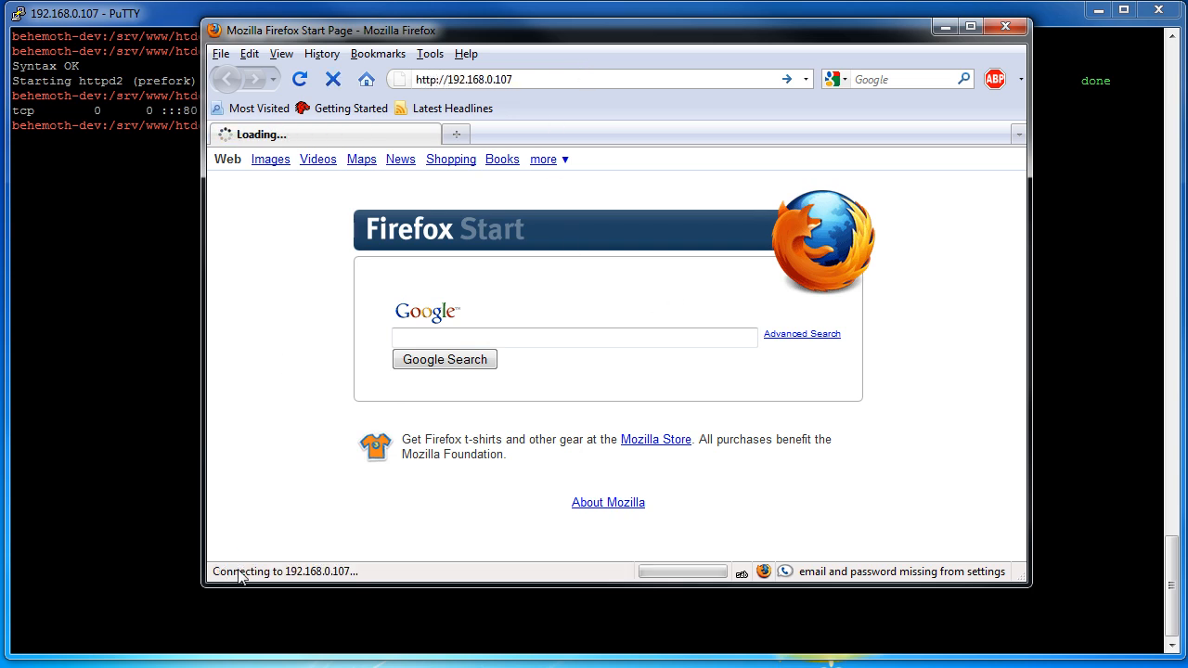
mouse_move(263, 553)
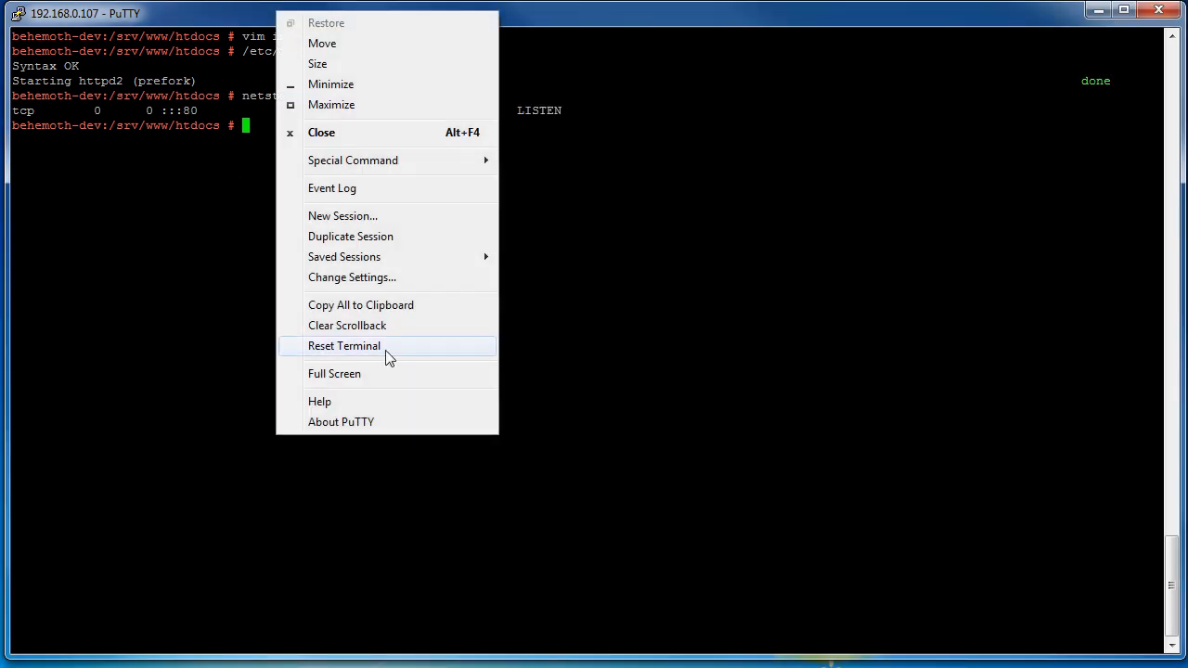
mouse_move(390, 282)
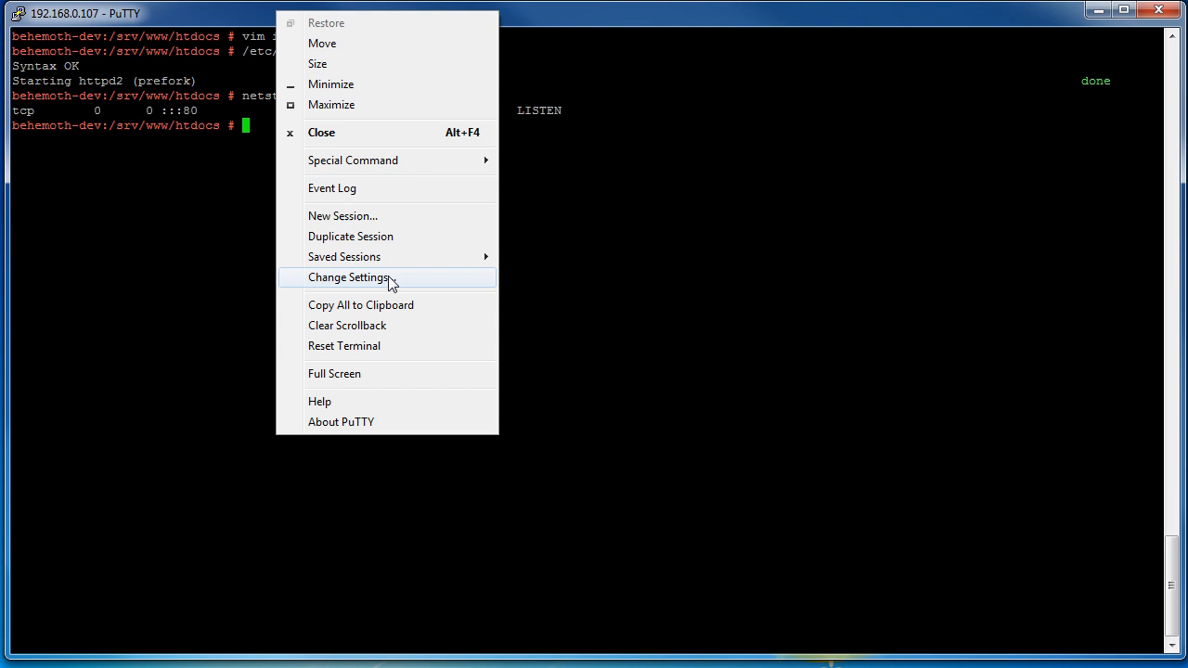
Step: Bring up the PuTTY window's system menu to reach Change Settings
click(348, 276)
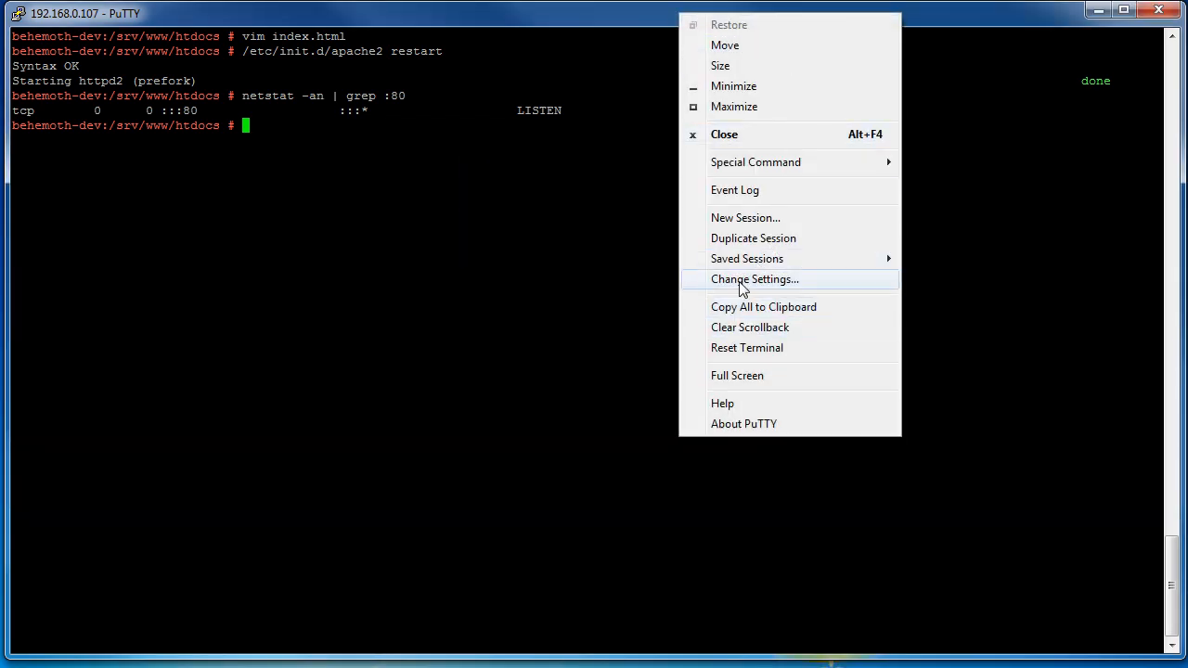
Step: Reach Connection > SSH > Tunnels and enter source port 6248
click(753, 278)
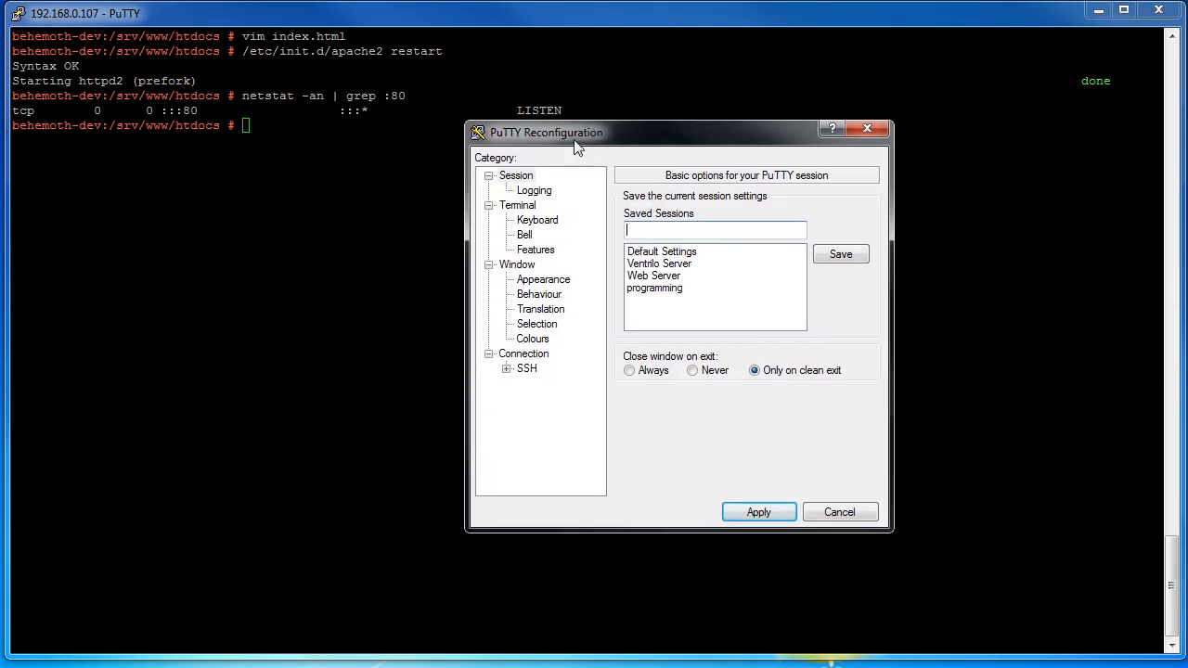
click(505, 368)
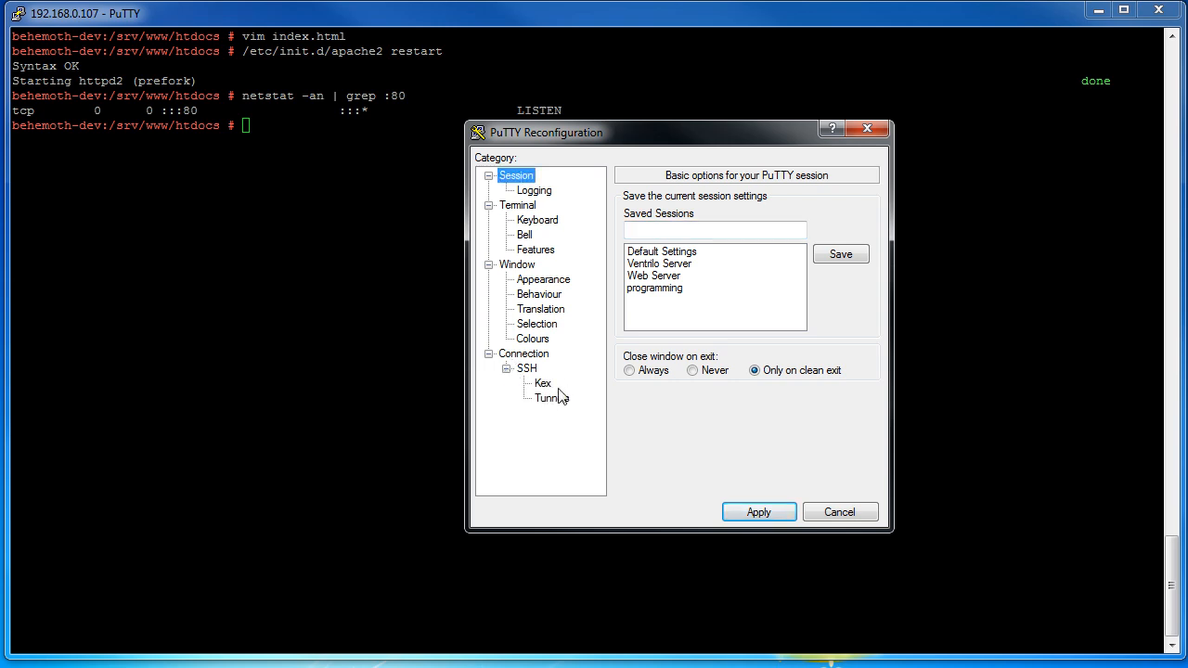
click(551, 397)
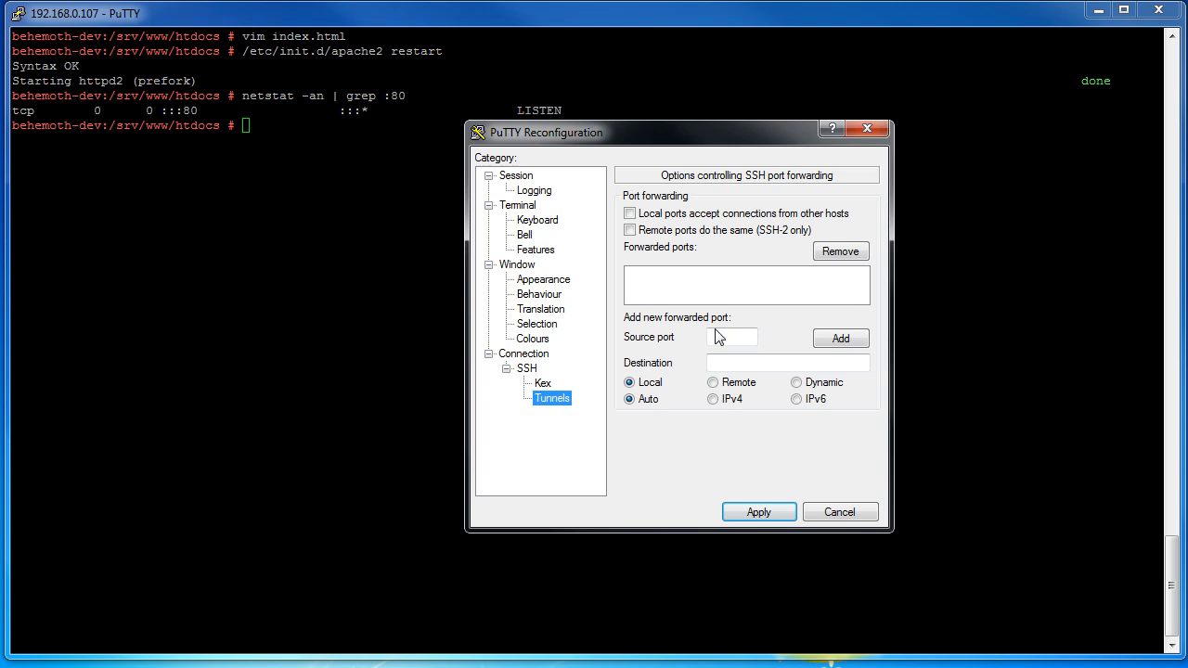
click(731, 338)
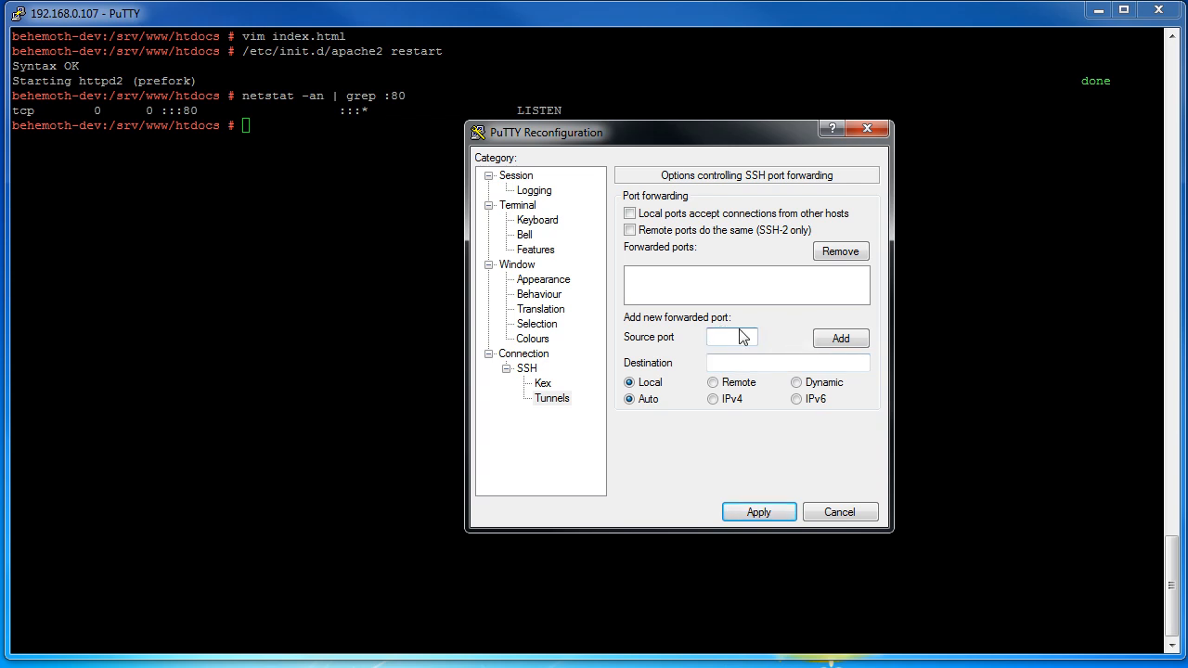
click(731, 338)
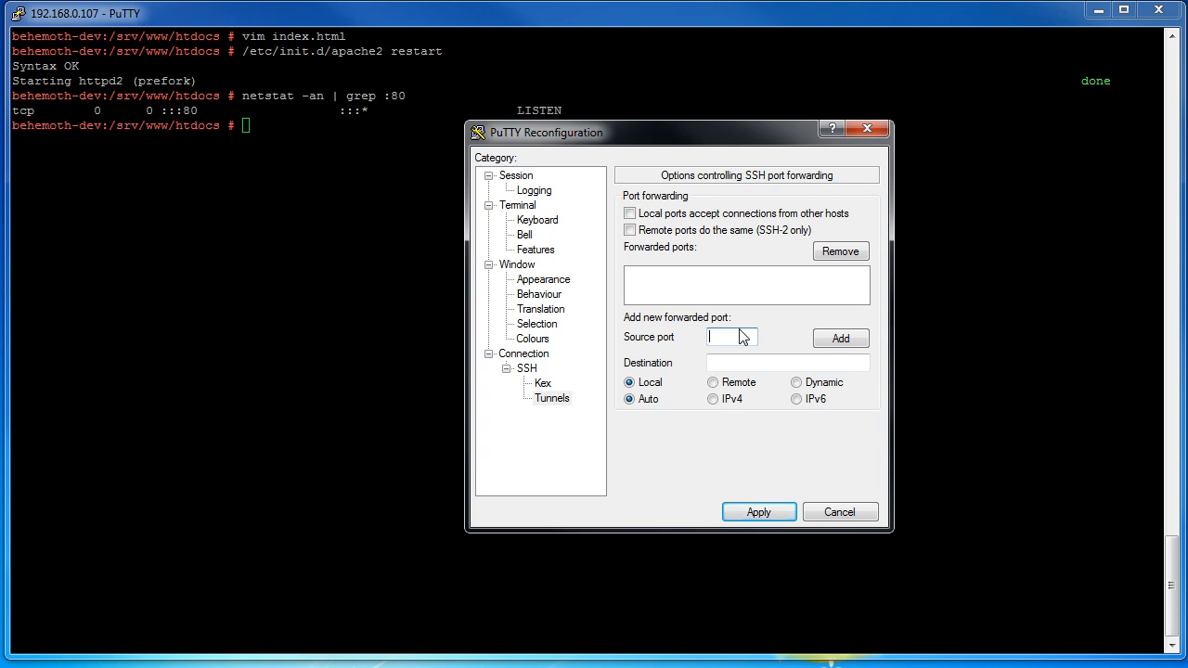
text(6248)
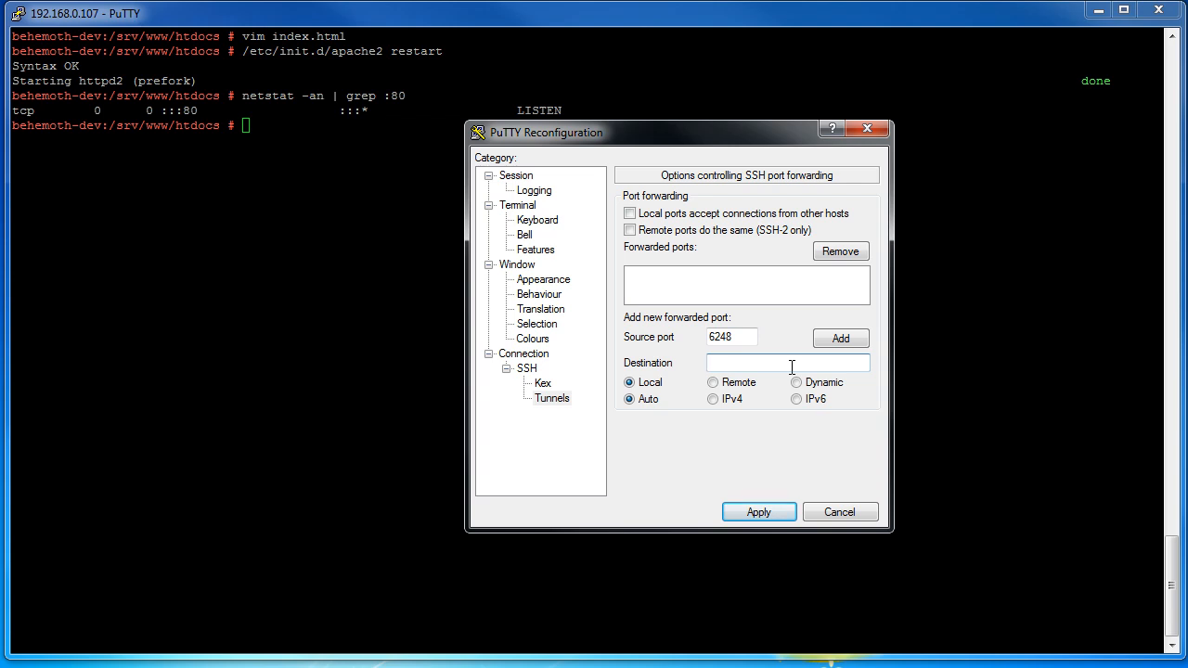
Step: Set destination localhost:80, add the forwarded port and apply it to the session
text(localhost)
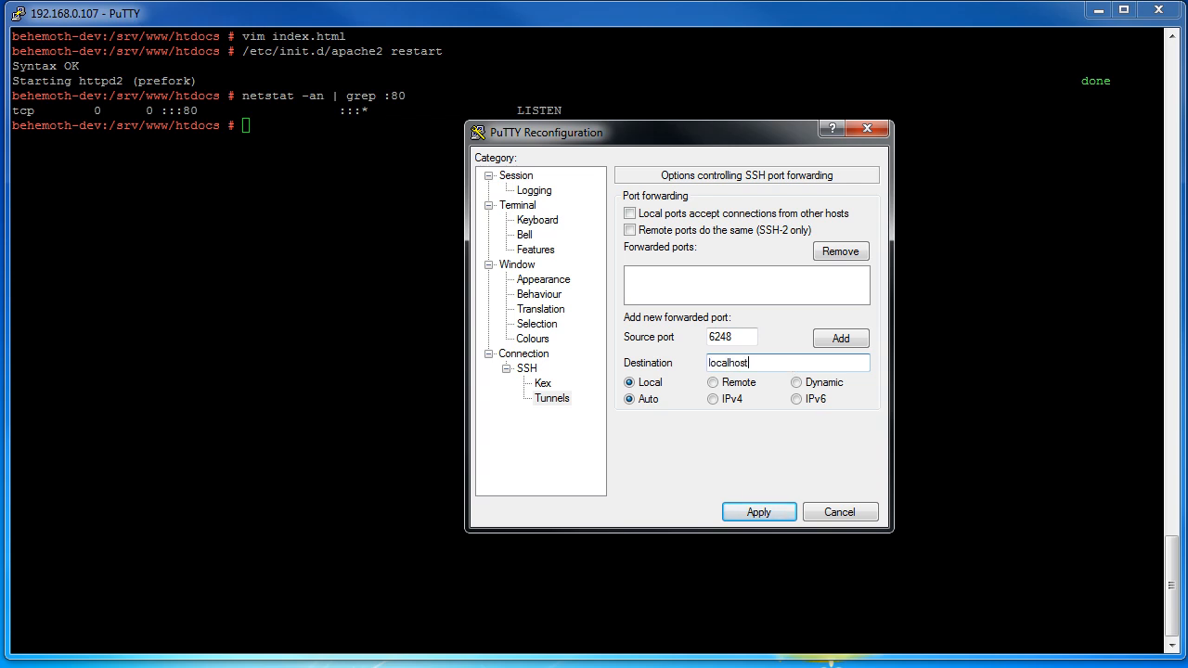
text(:80)
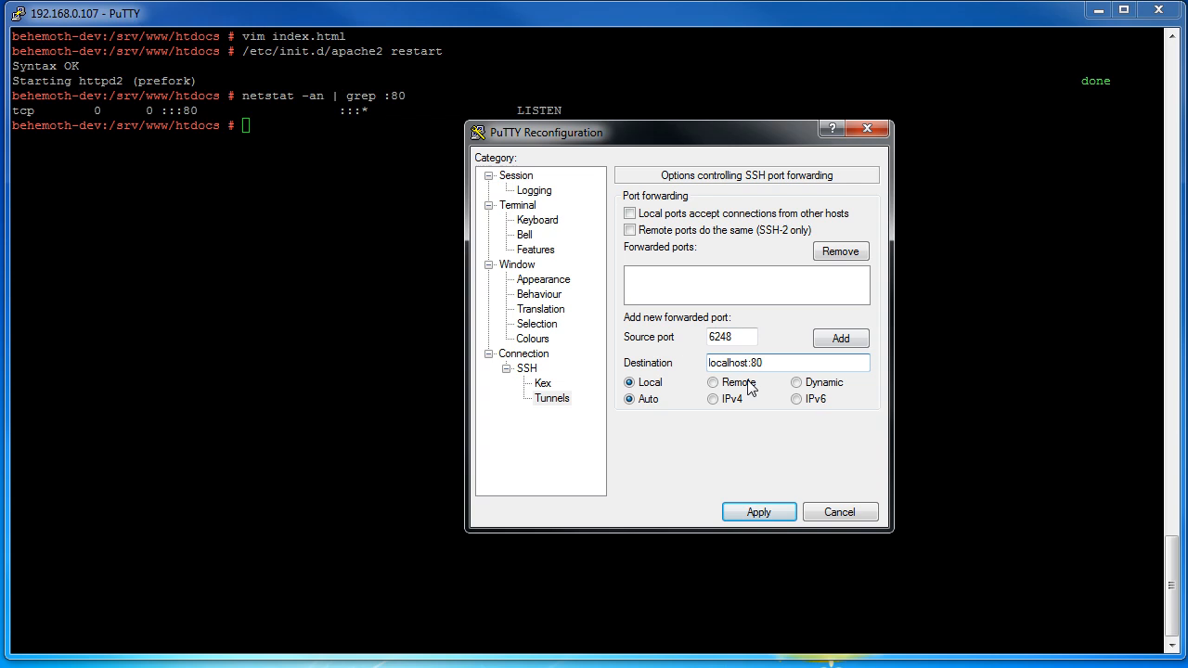
double_click(728, 362)
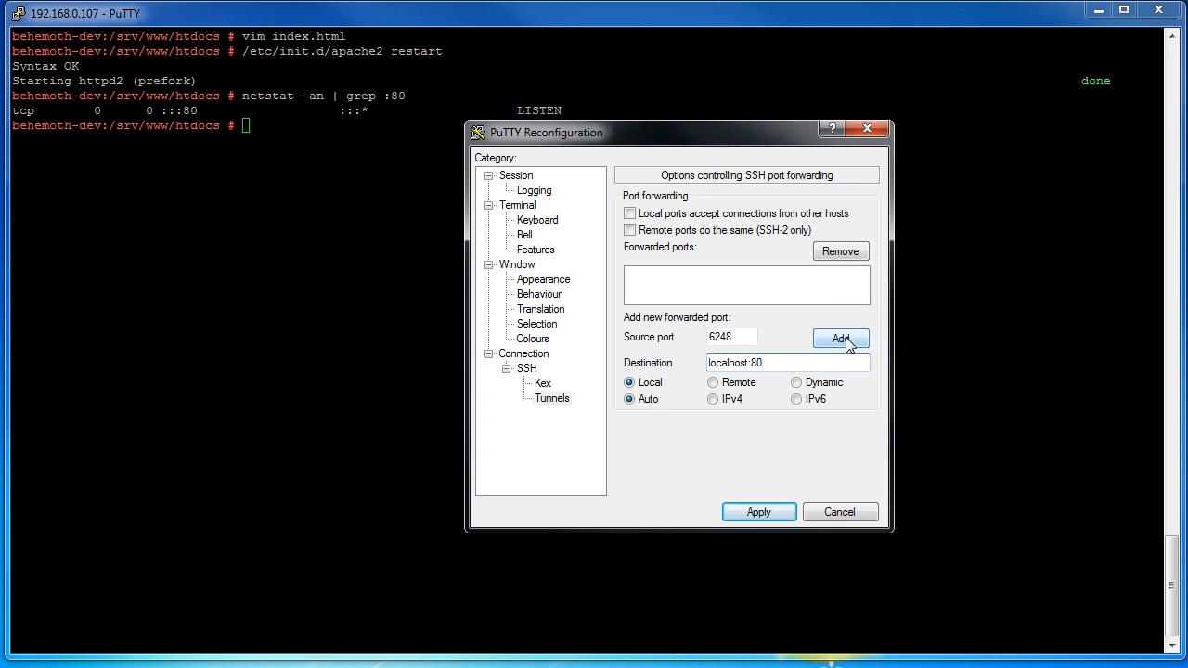
click(841, 338)
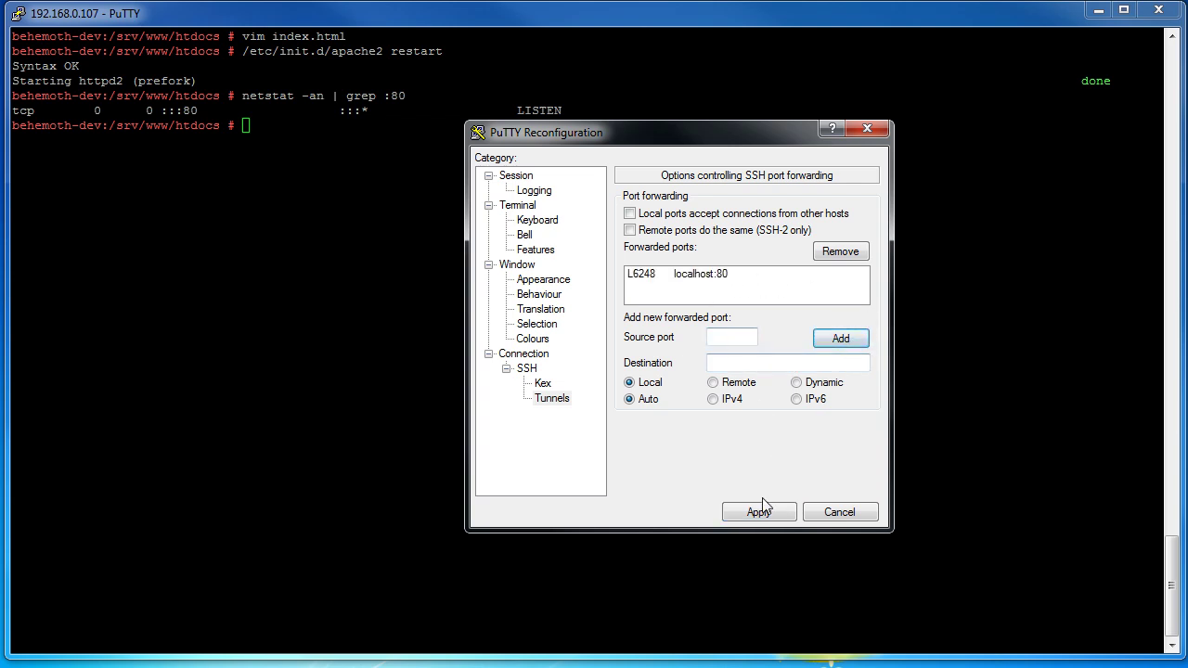
click(760, 512)
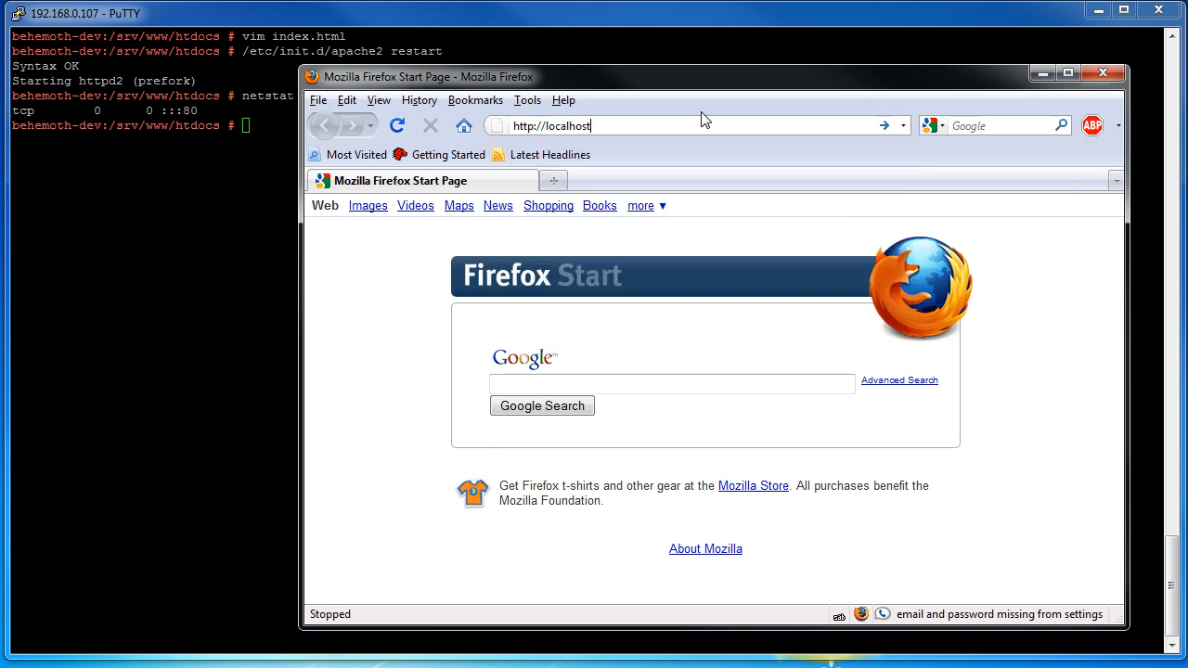
text(:)
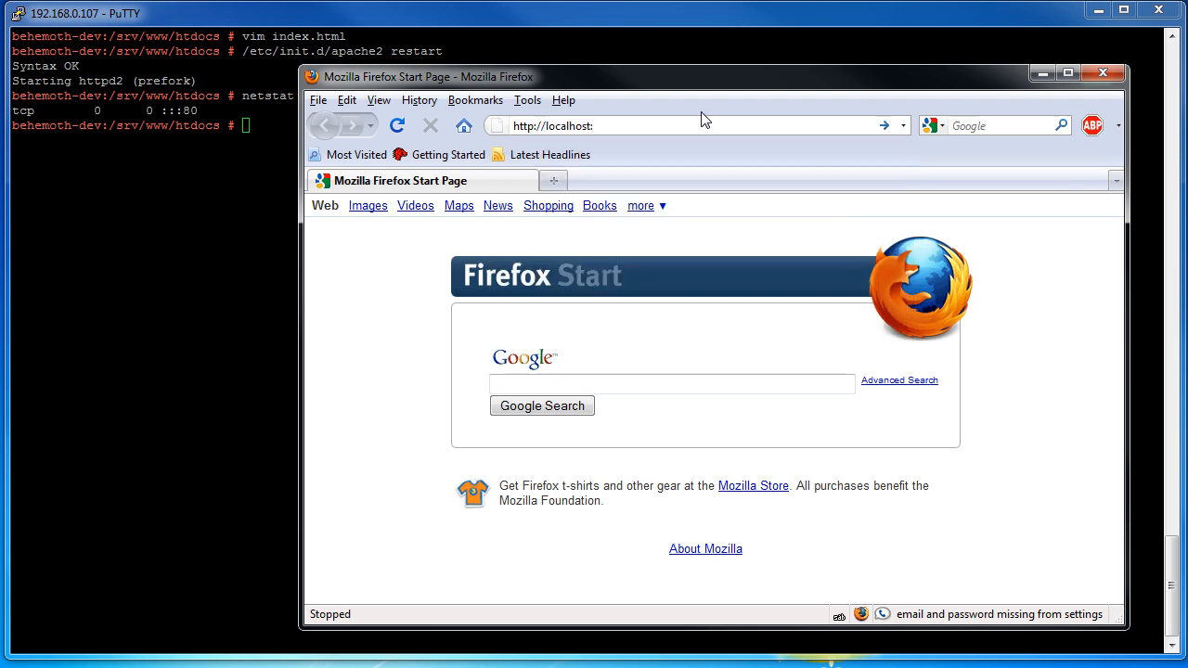
text(624)
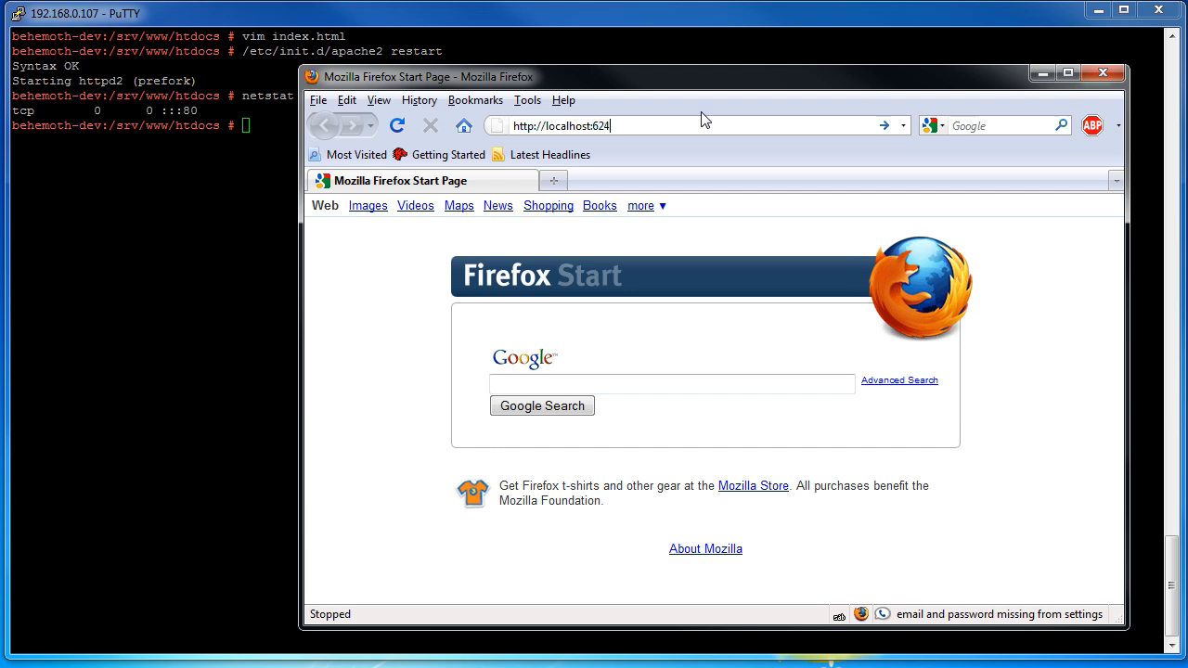
text(8)
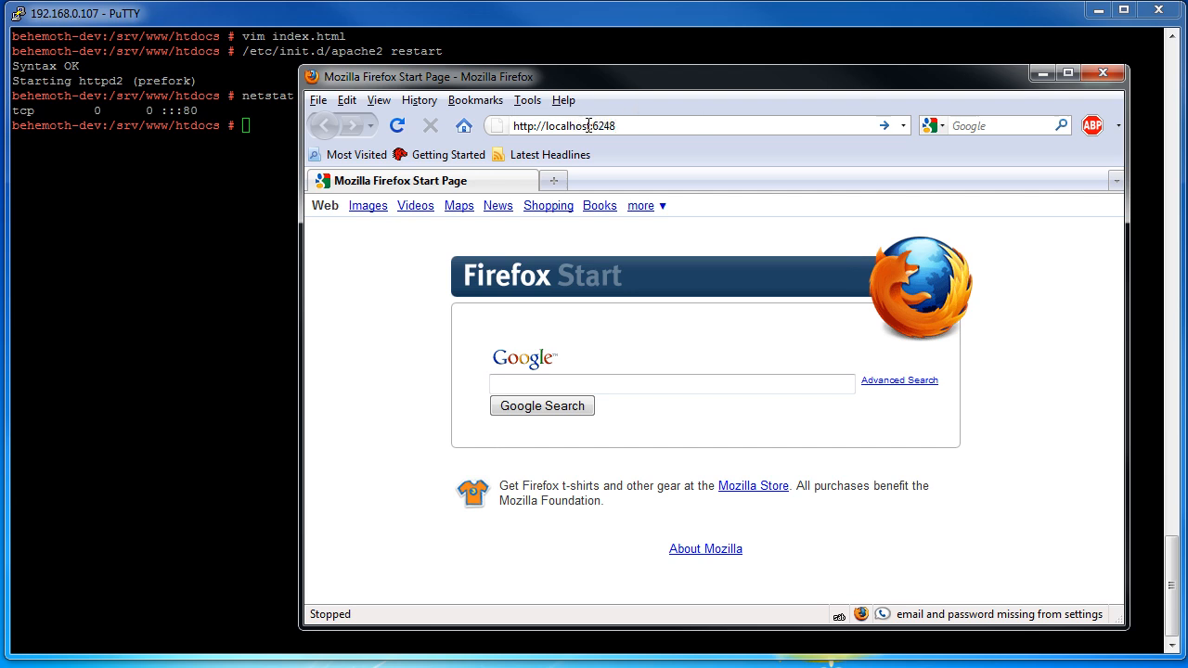
double_click(576, 126)
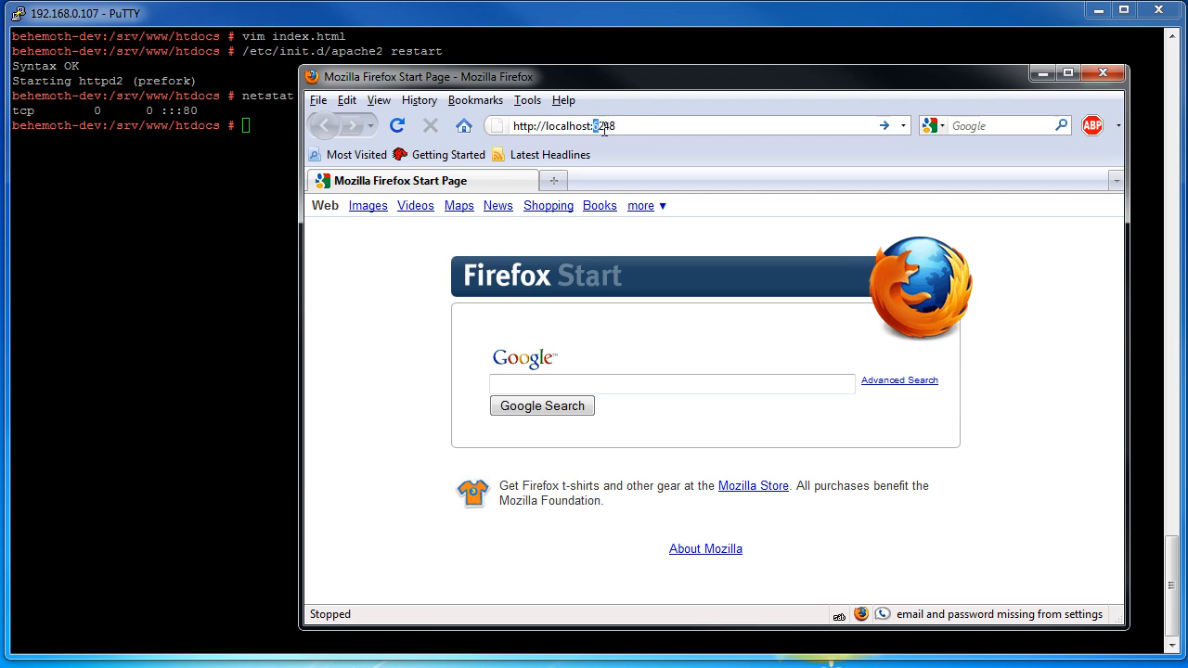
double_click(590, 127)
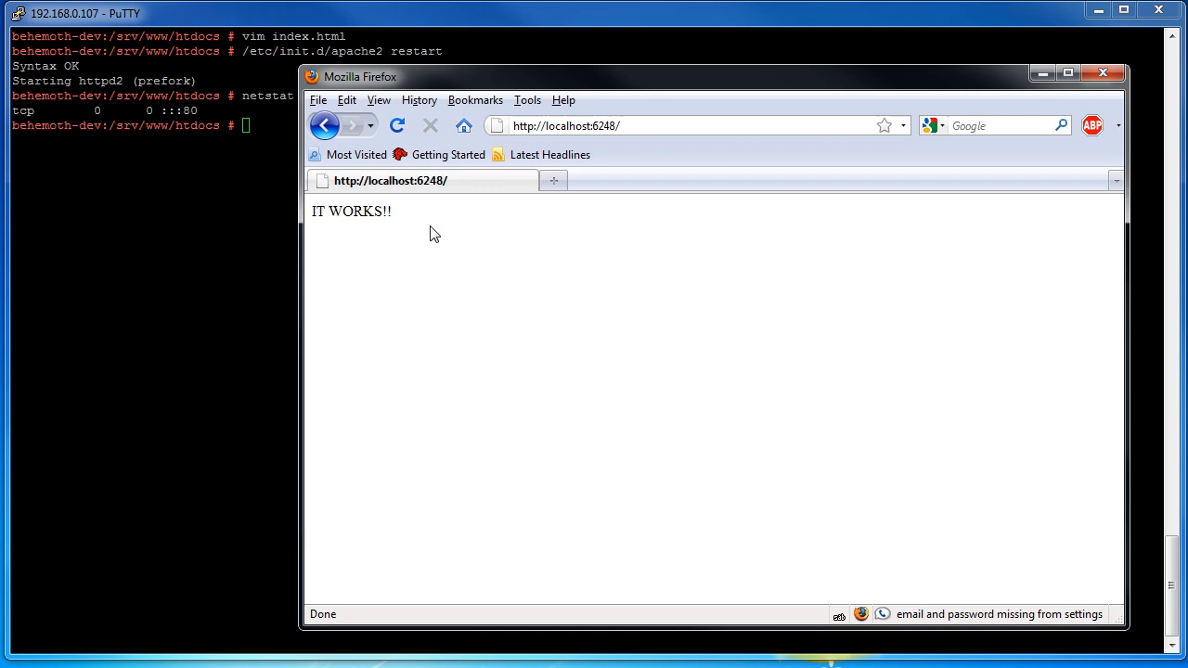
mouse_move(650, 316)
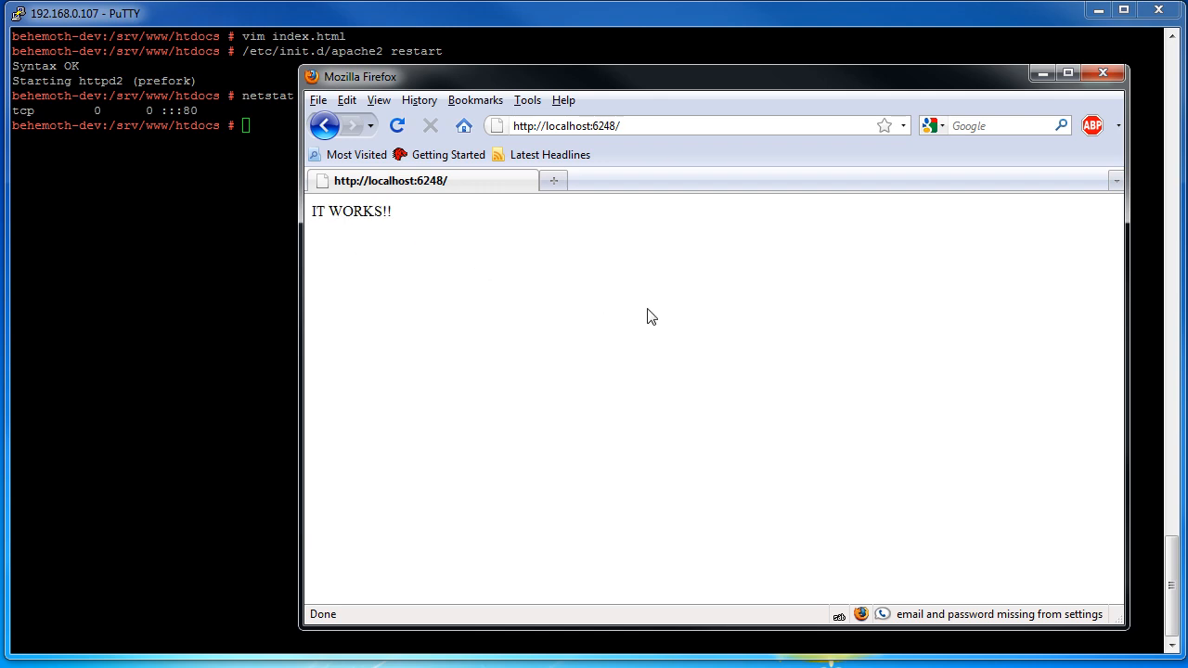
mouse_move(631, 332)
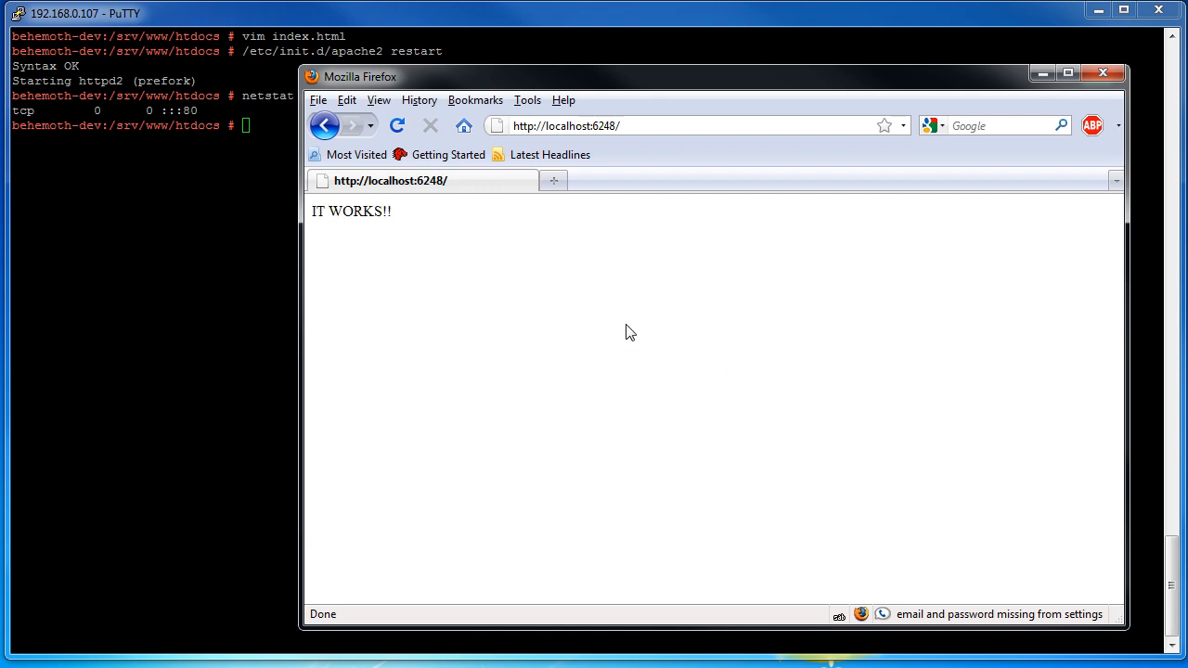
mouse_move(549, 317)
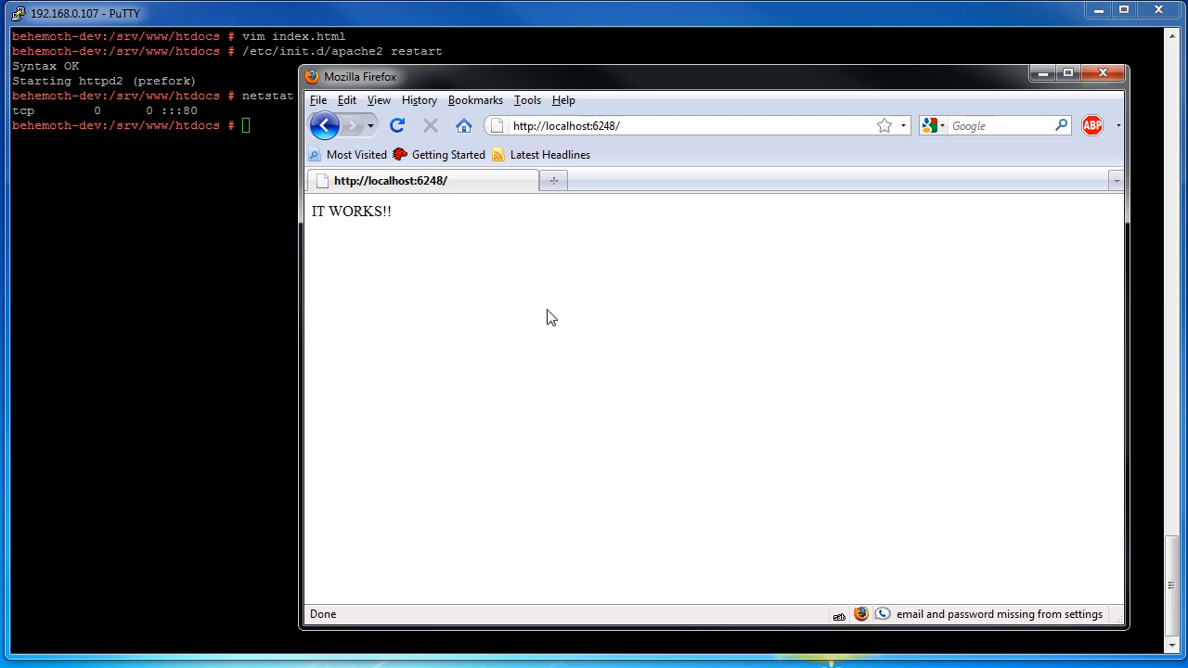
mouse_move(560, 360)
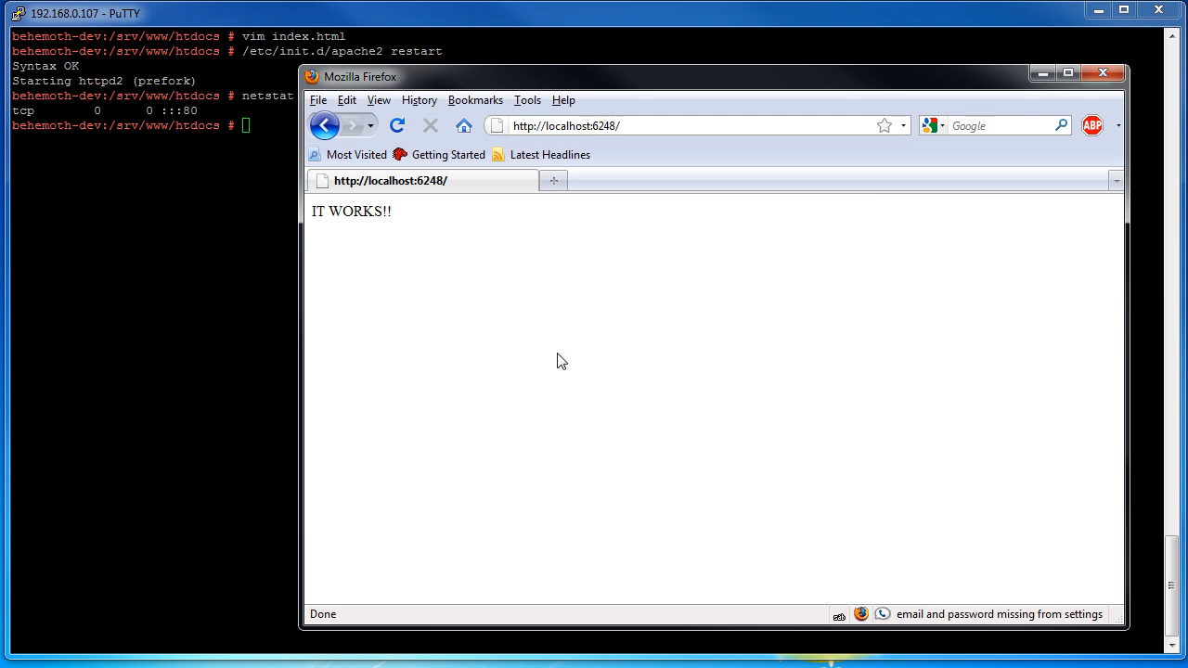
mouse_move(496, 315)
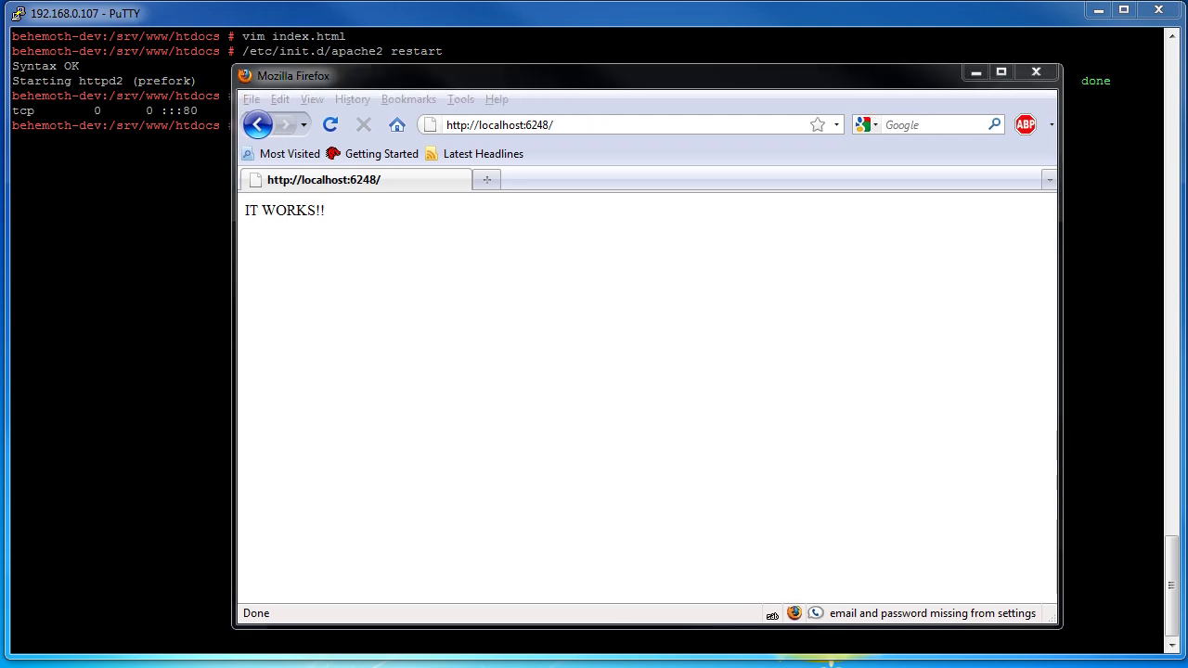
mouse_move(792, 45)
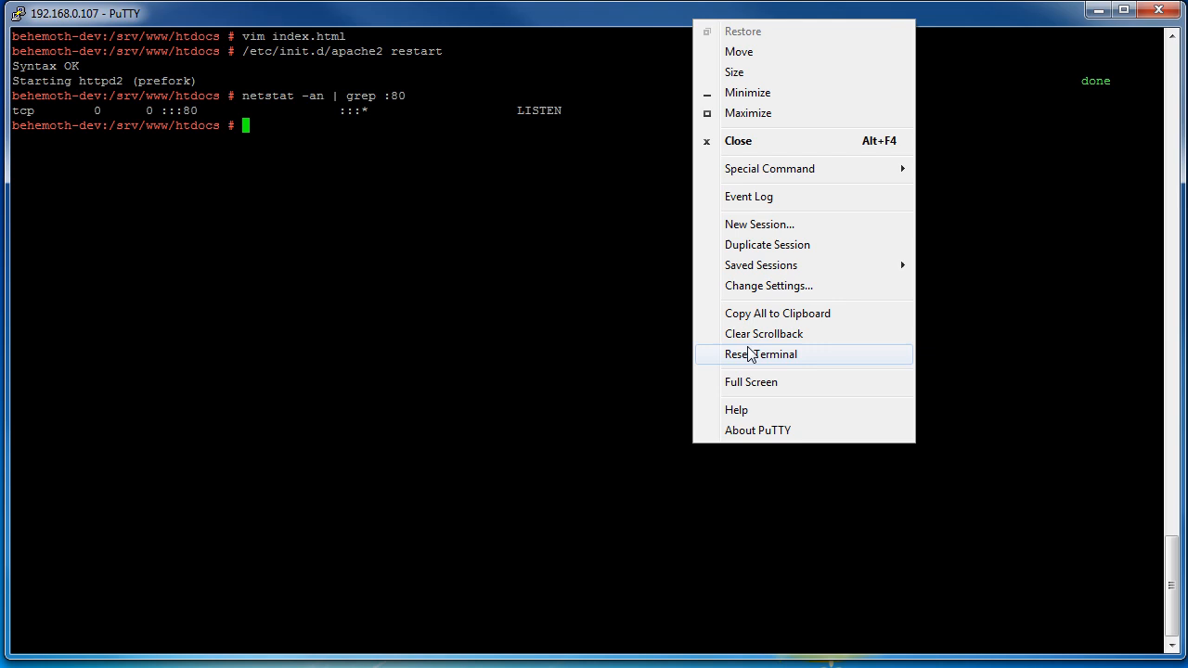
Step: Enter a second tunnel with source port 5845 and destination 192.168.0.192:443, not yet added
click(769, 286)
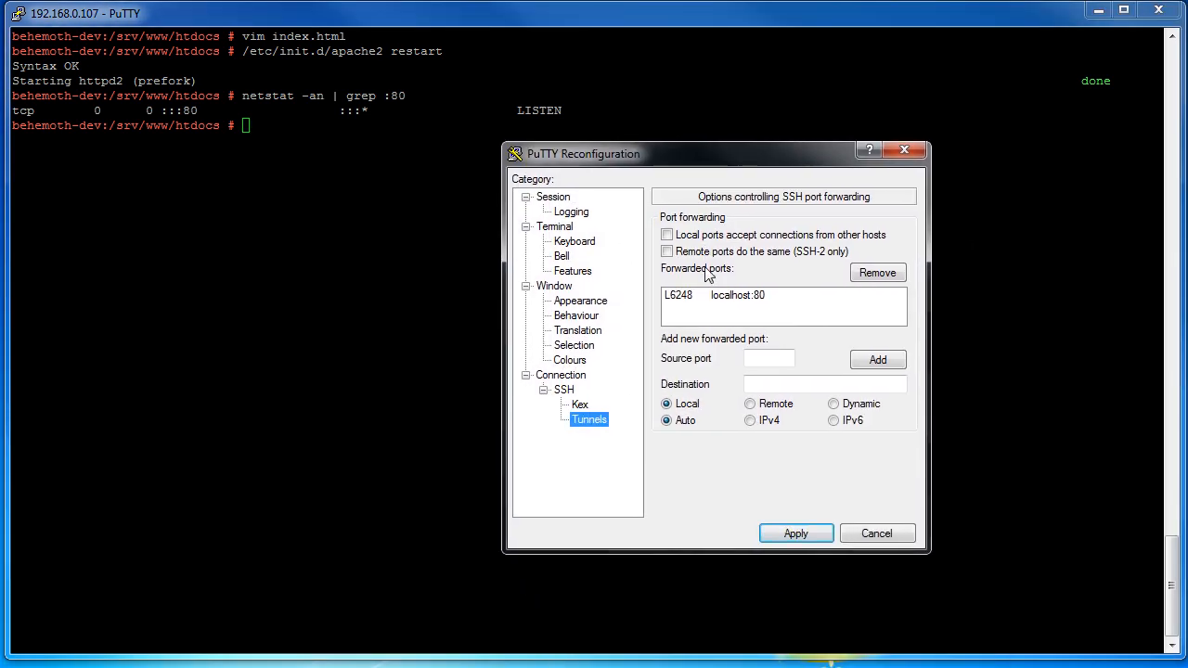
click(727, 295)
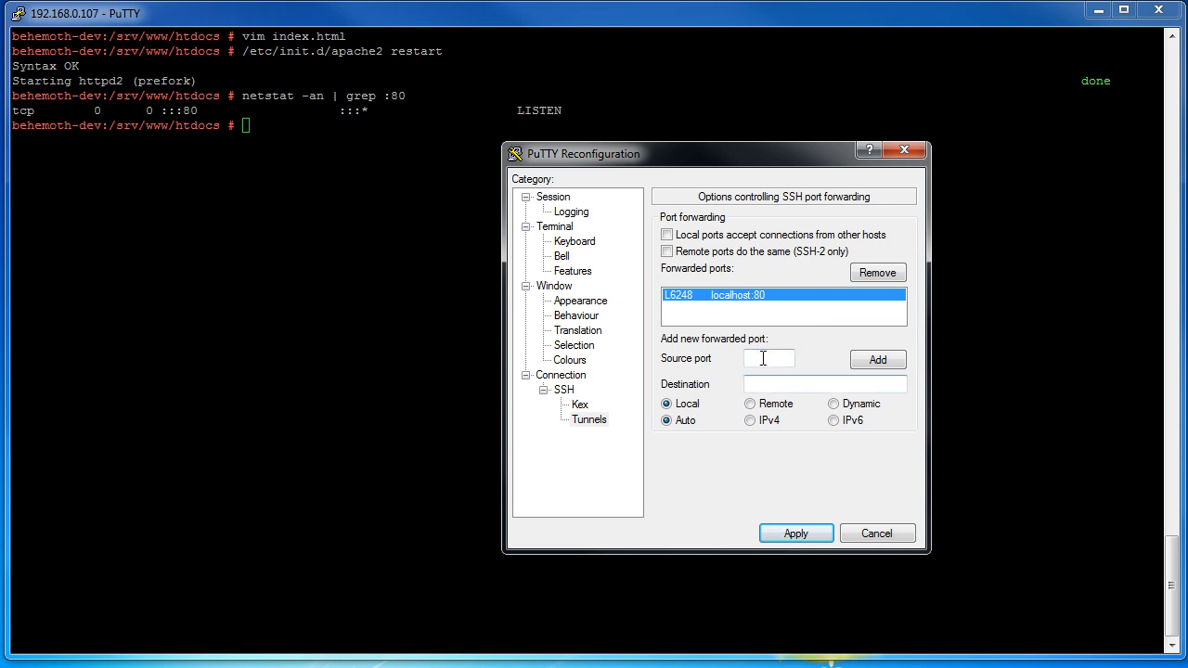
text(5845)
text(192.168.0.192)
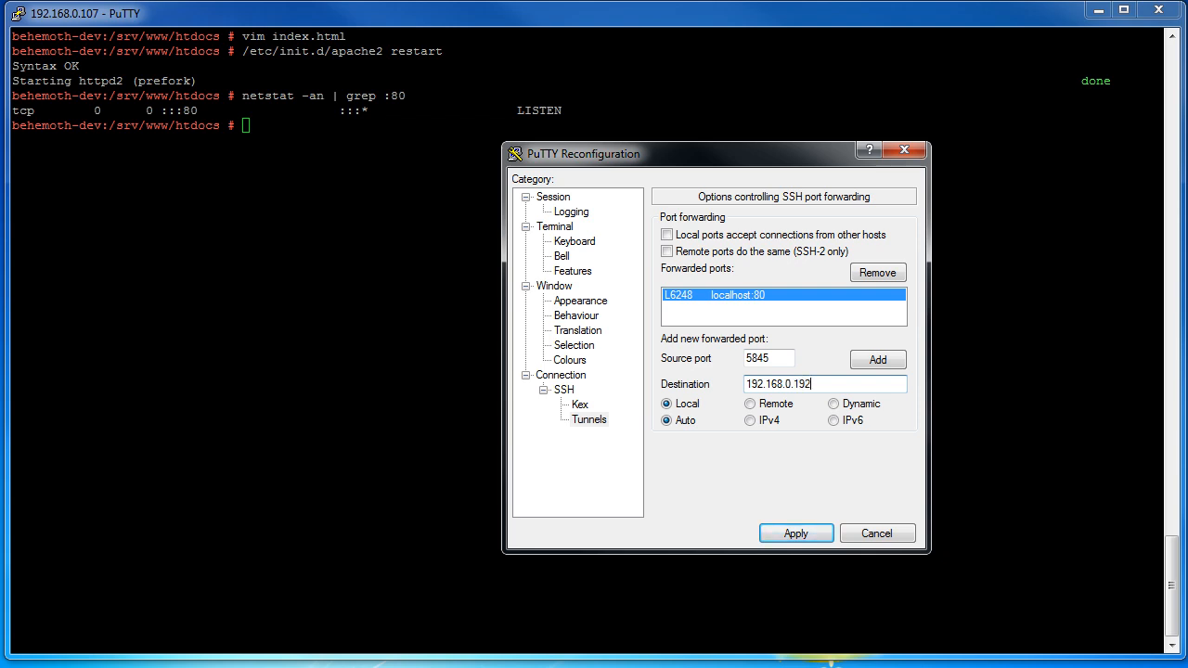
text(:)
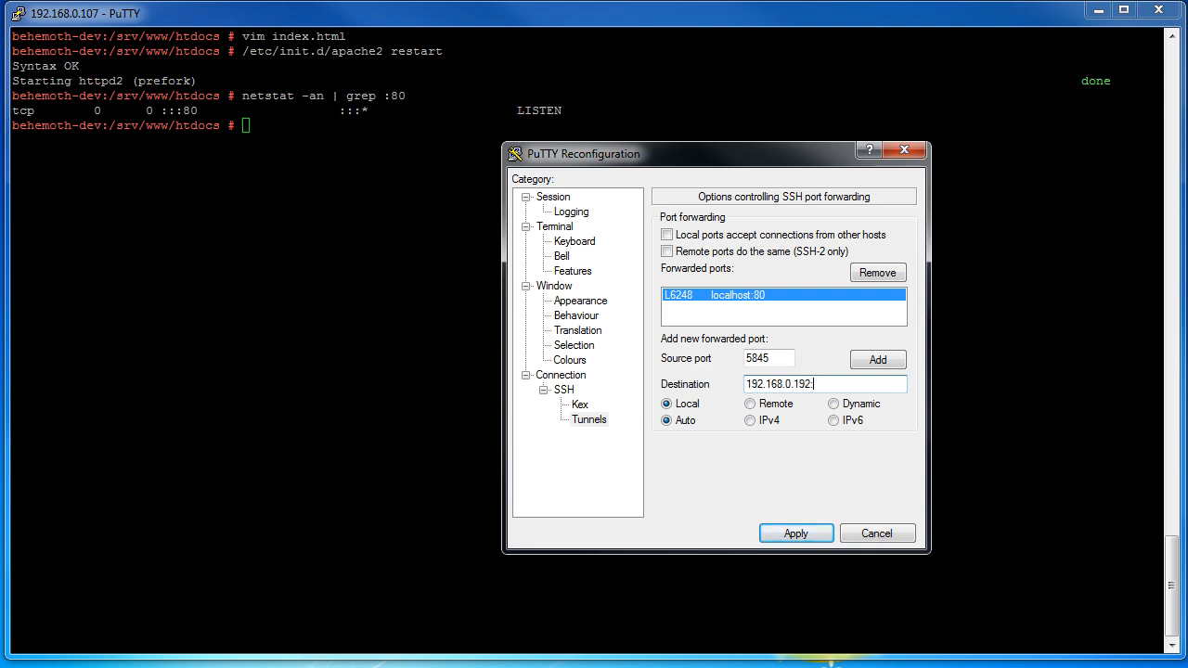
text(443)
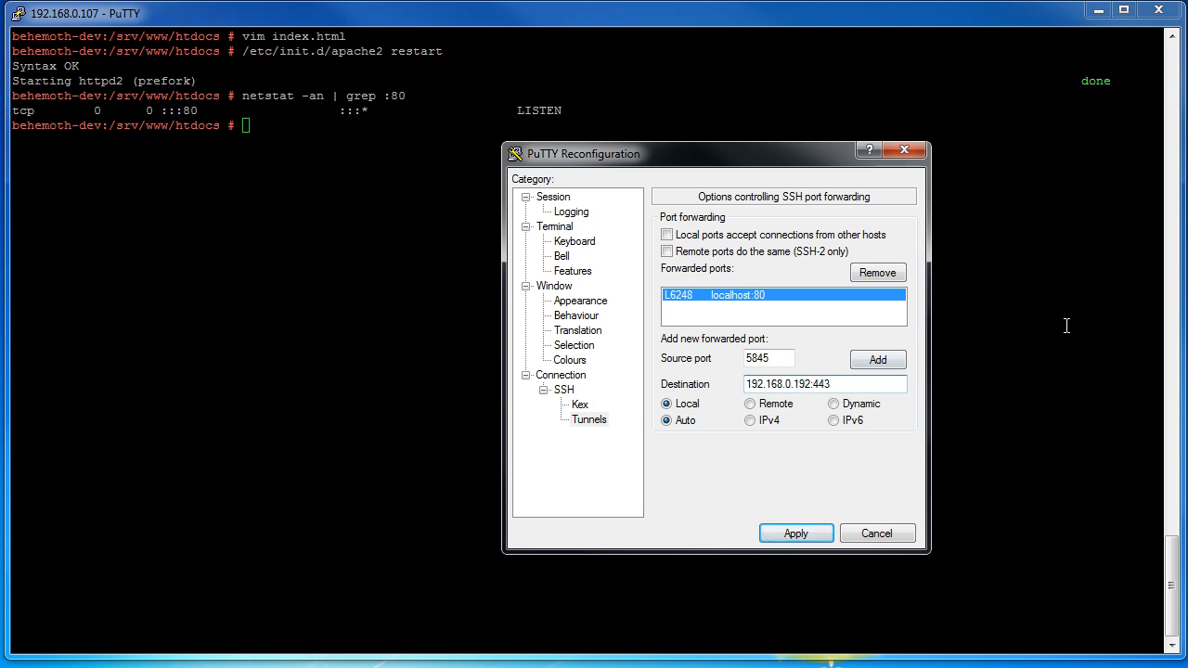
mouse_move(809, 457)
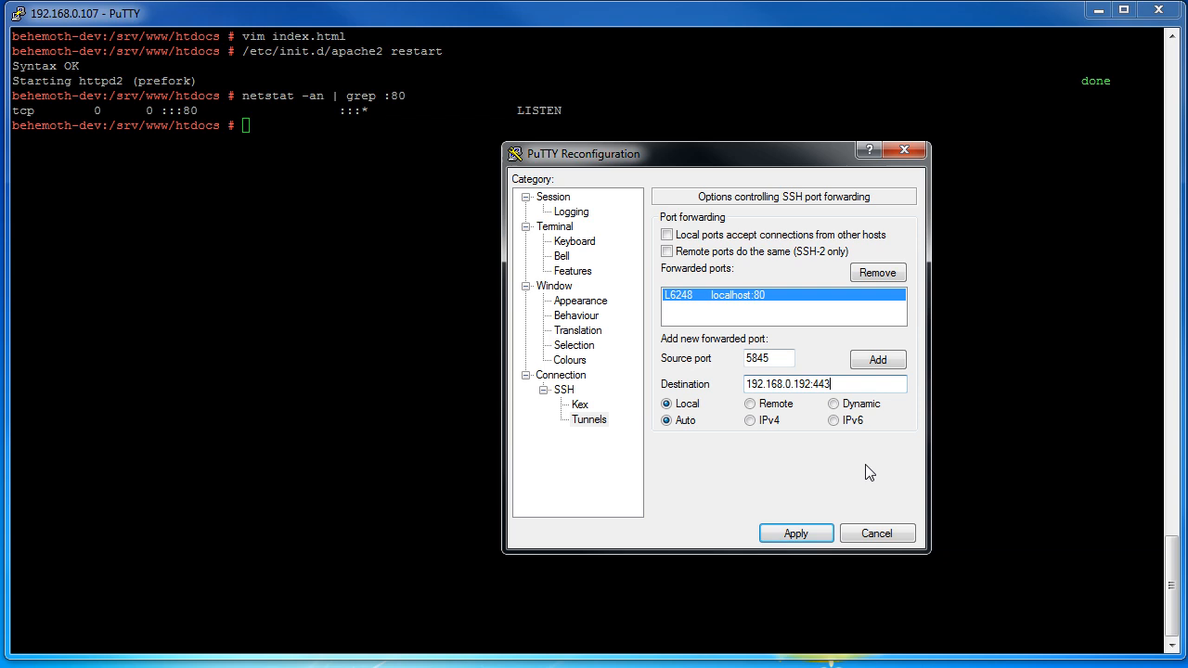
mouse_move(863, 527)
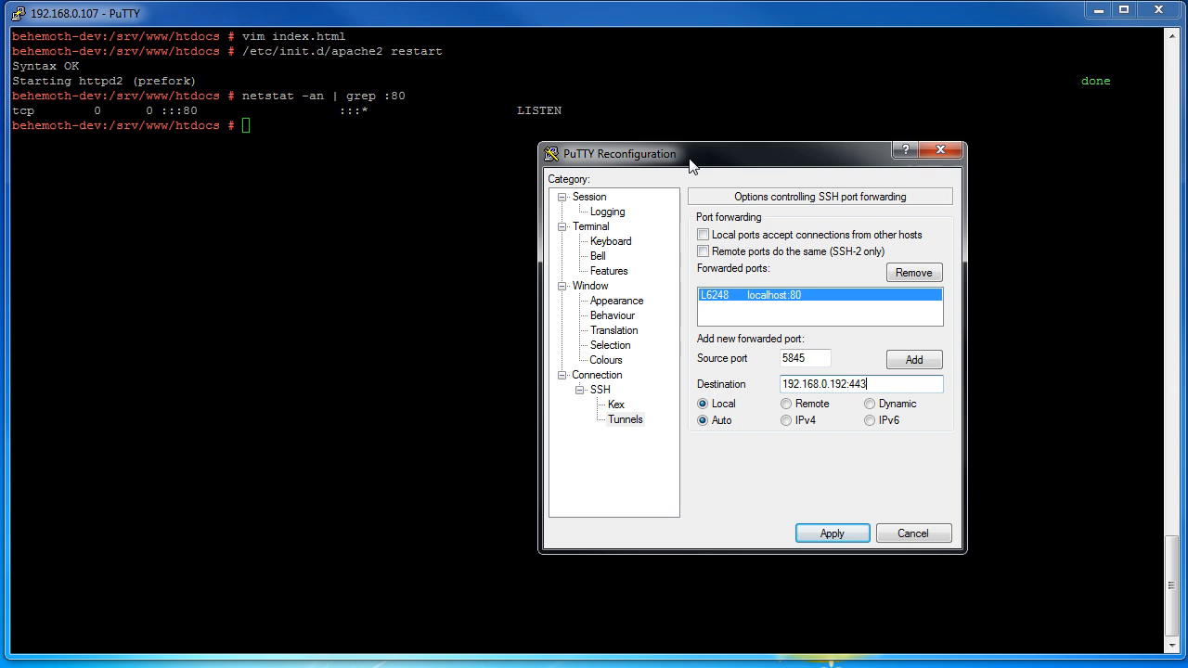
drag(690, 167, 646, 181)
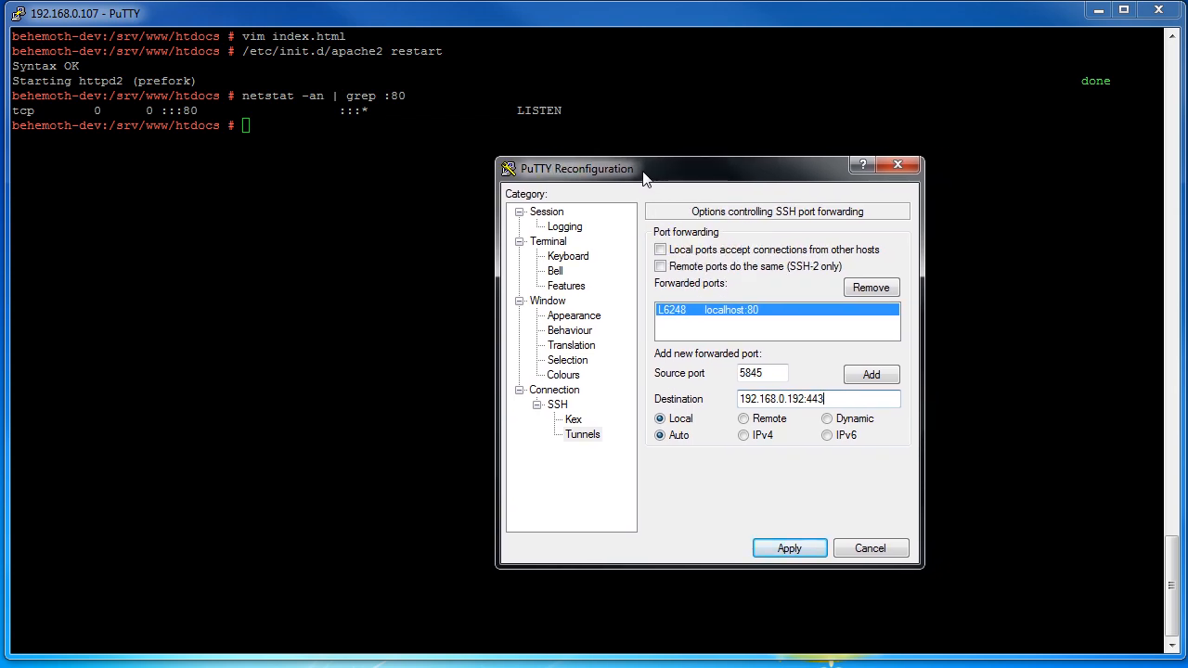
drag(646, 182, 478, 171)
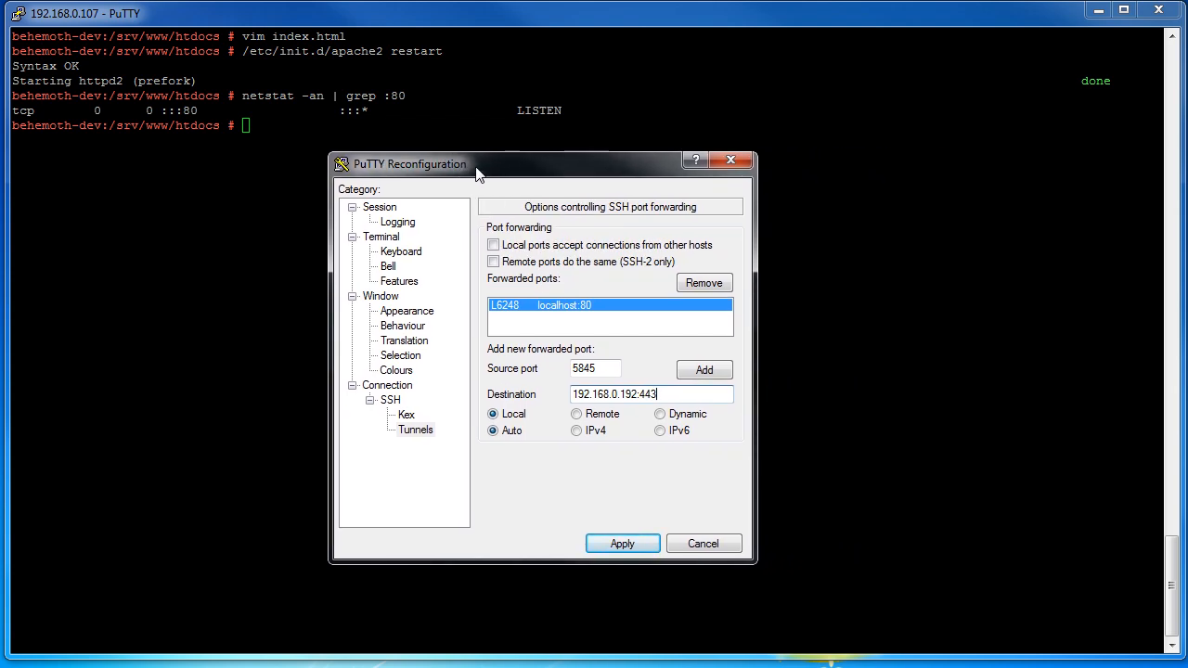
drag(475, 163, 557, 155)
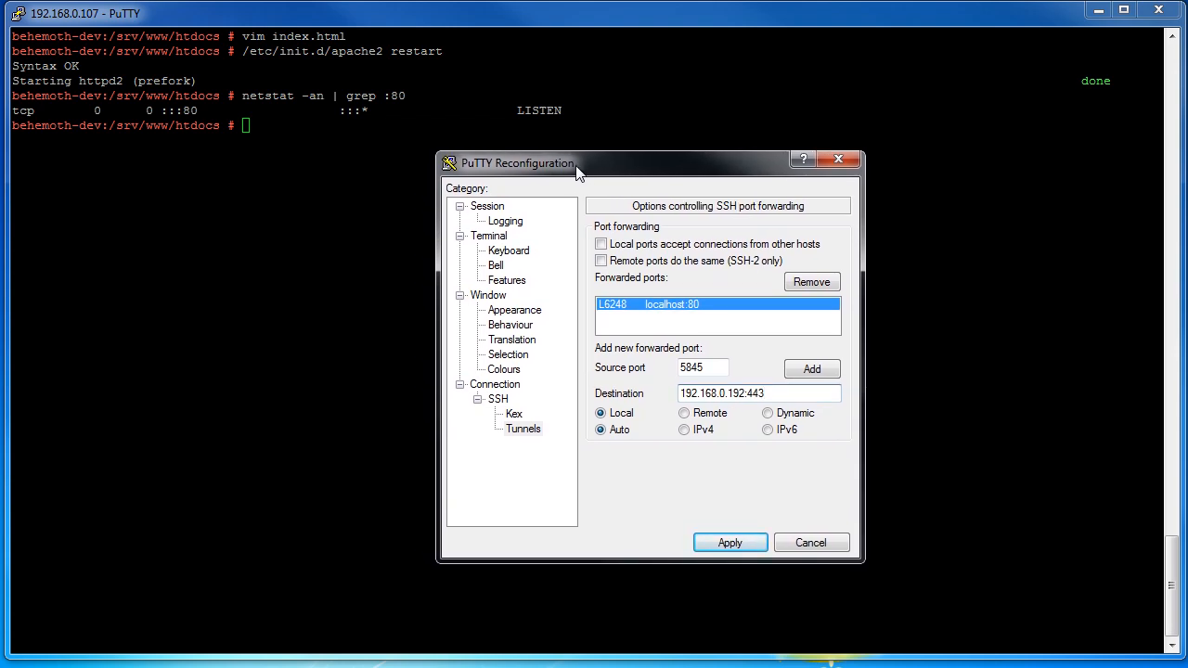
mouse_move(791, 519)
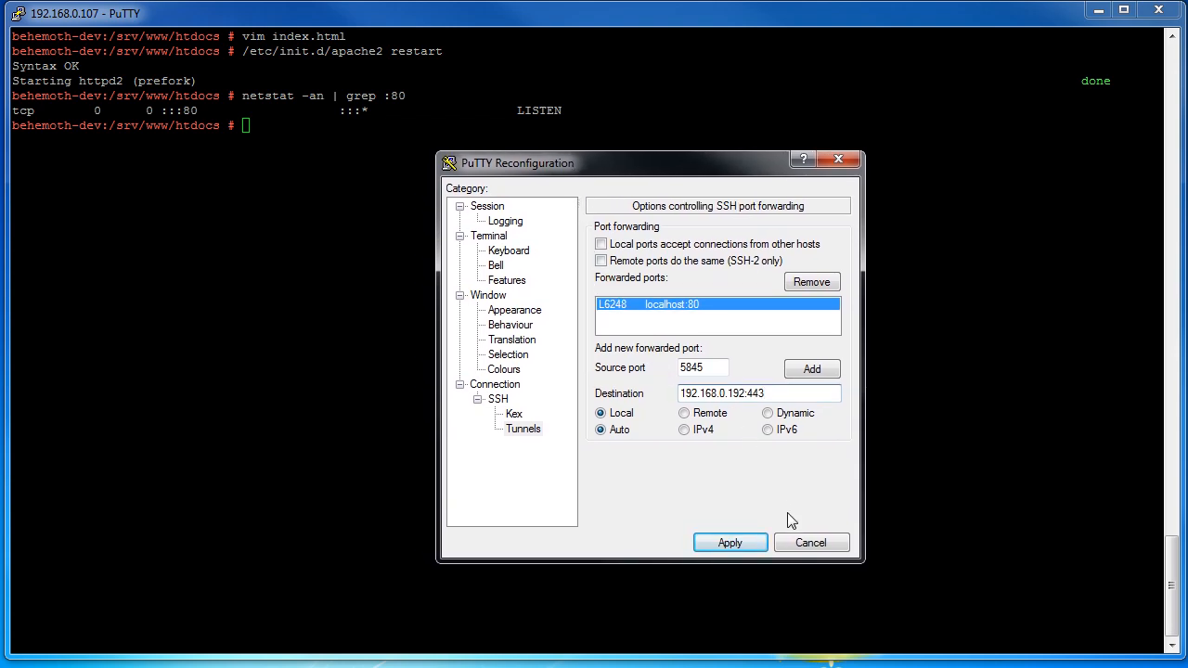